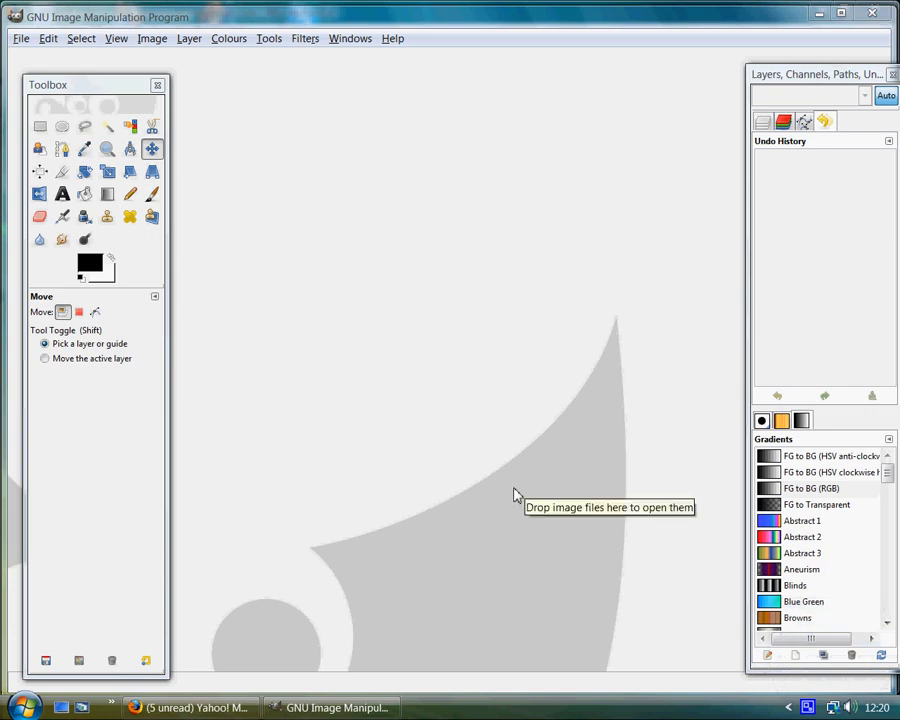
mouse_move(500, 500)
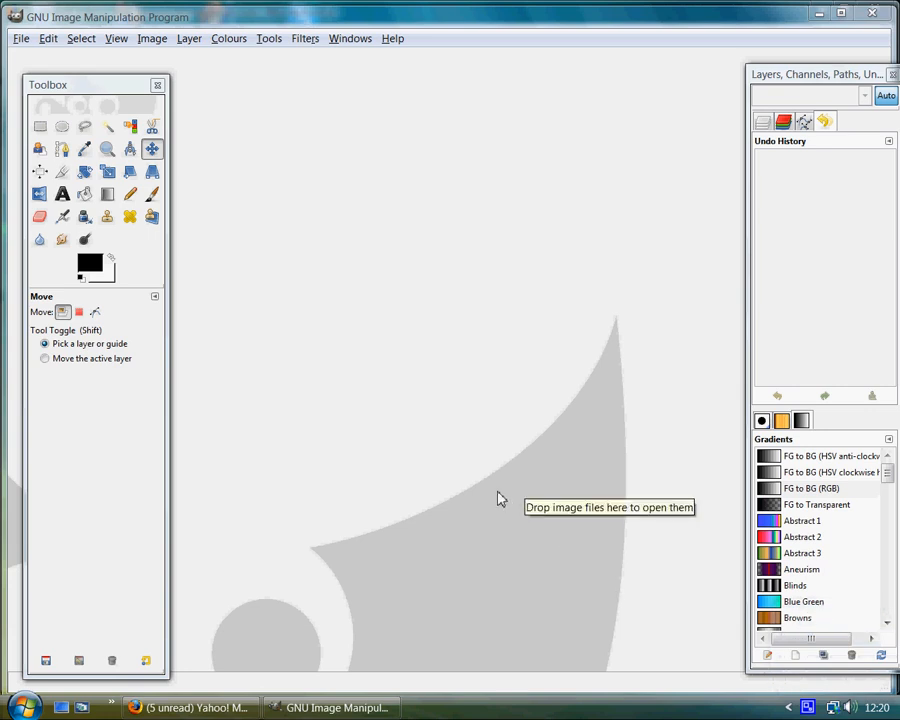
mouse_move(492, 492)
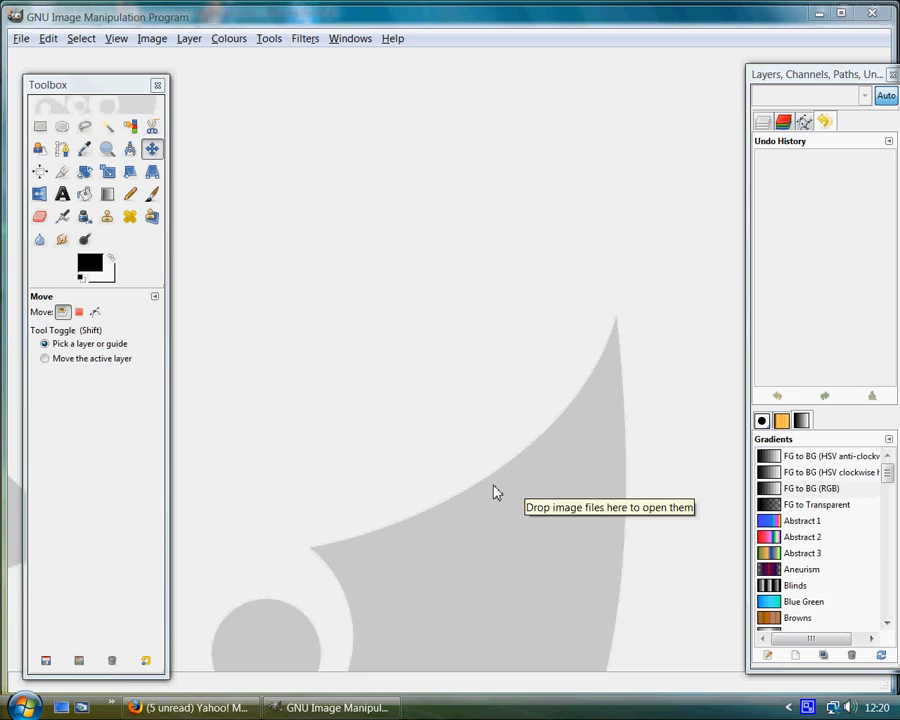
mouse_move(436, 532)
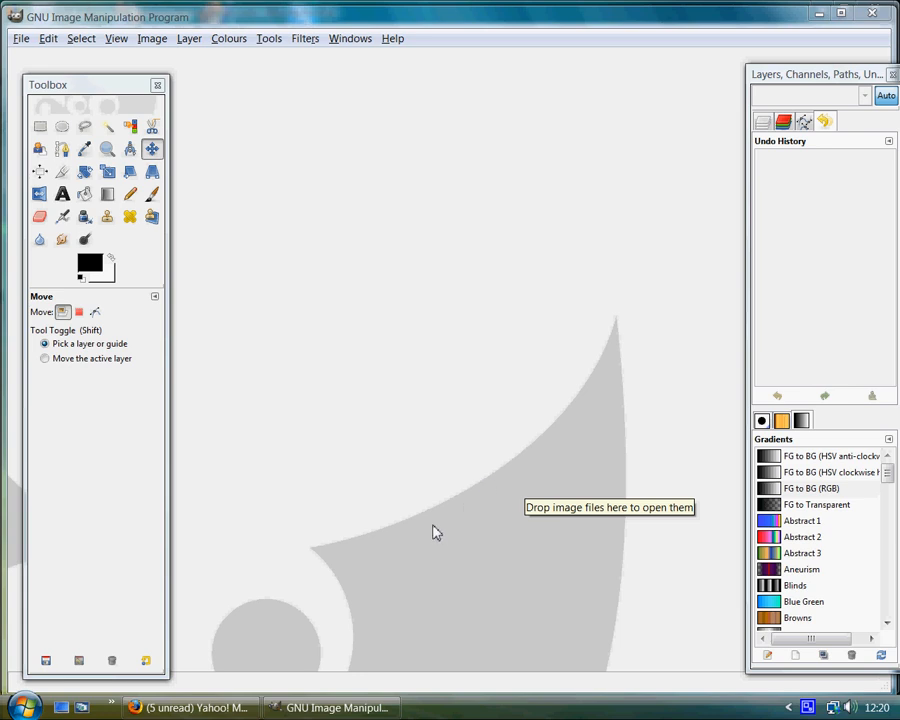
mouse_move(304, 452)
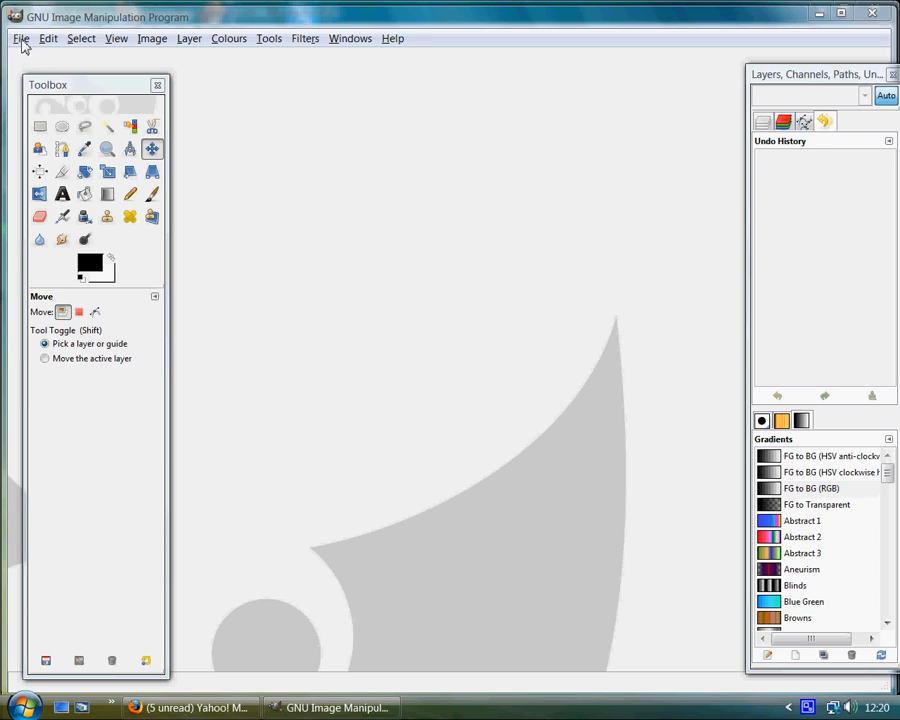
Create a new blank image from the 640x480 template
left_click(20, 38)
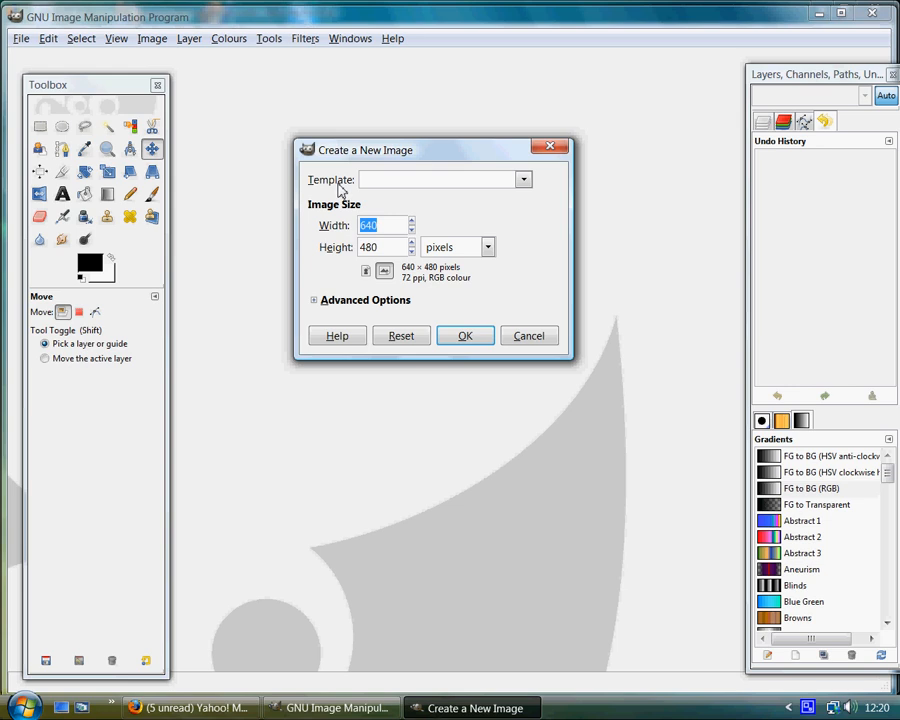
left_click(524, 180)
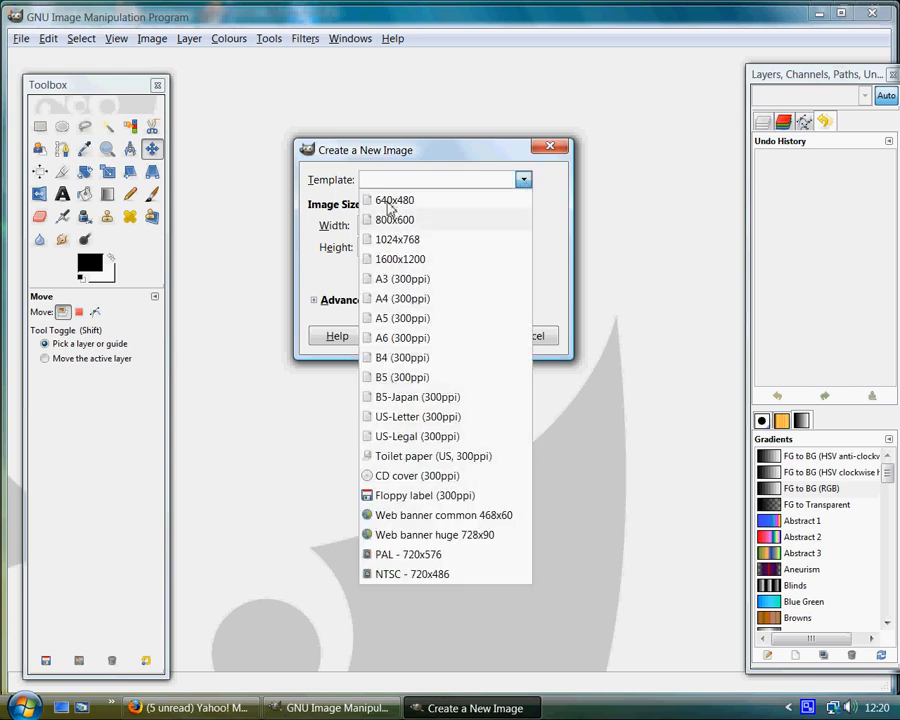
mouse_move(404, 218)
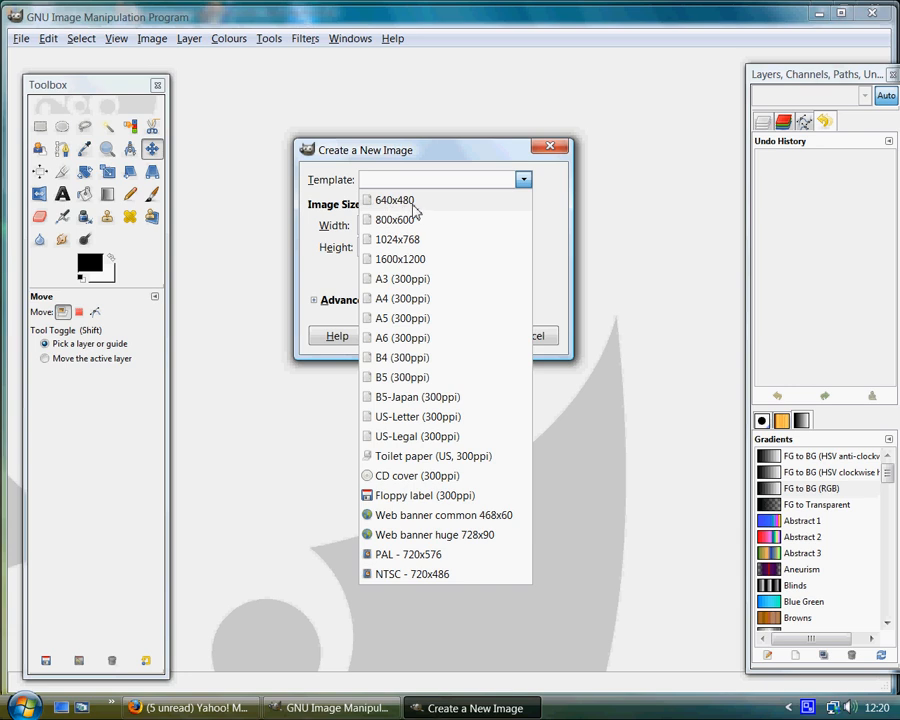
left_click(392, 200)
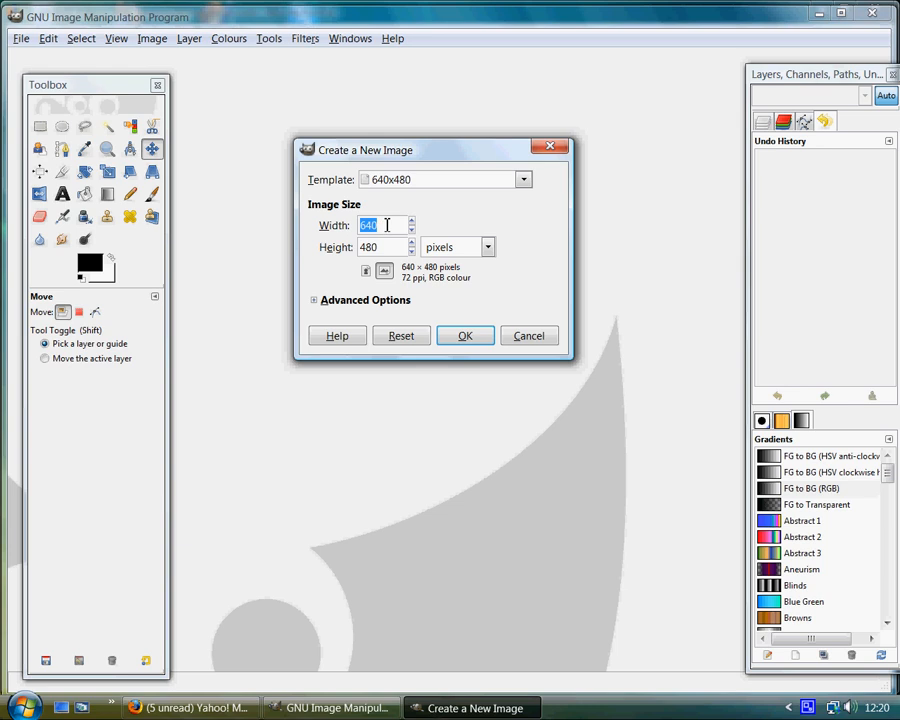
mouse_move(390, 240)
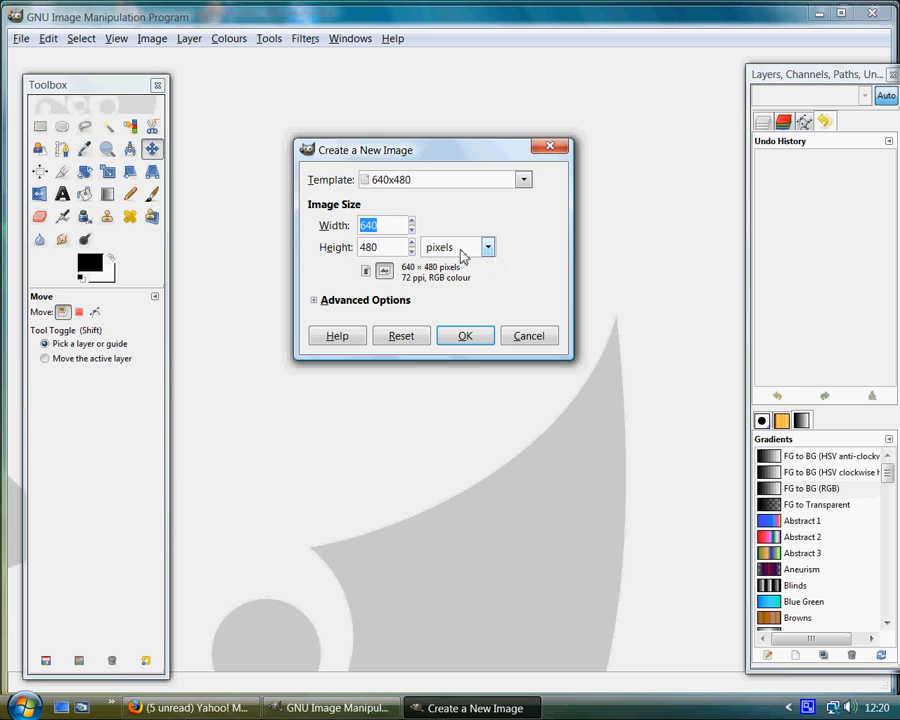
left_click(466, 336)
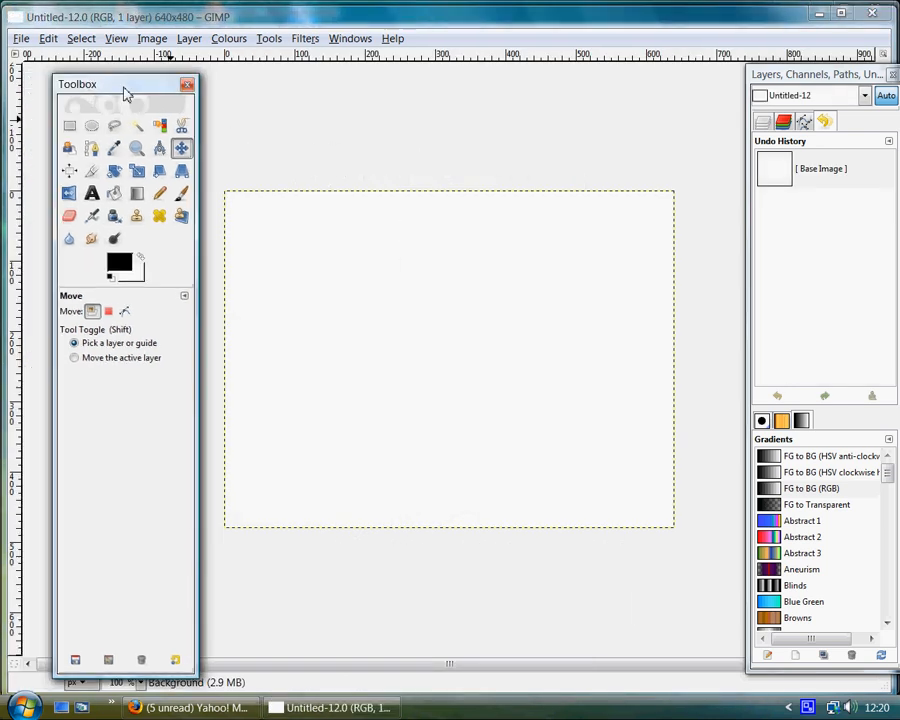
Start a new text block on the canvas with the Text tool
left_click_drag(124, 84, 292, 72)
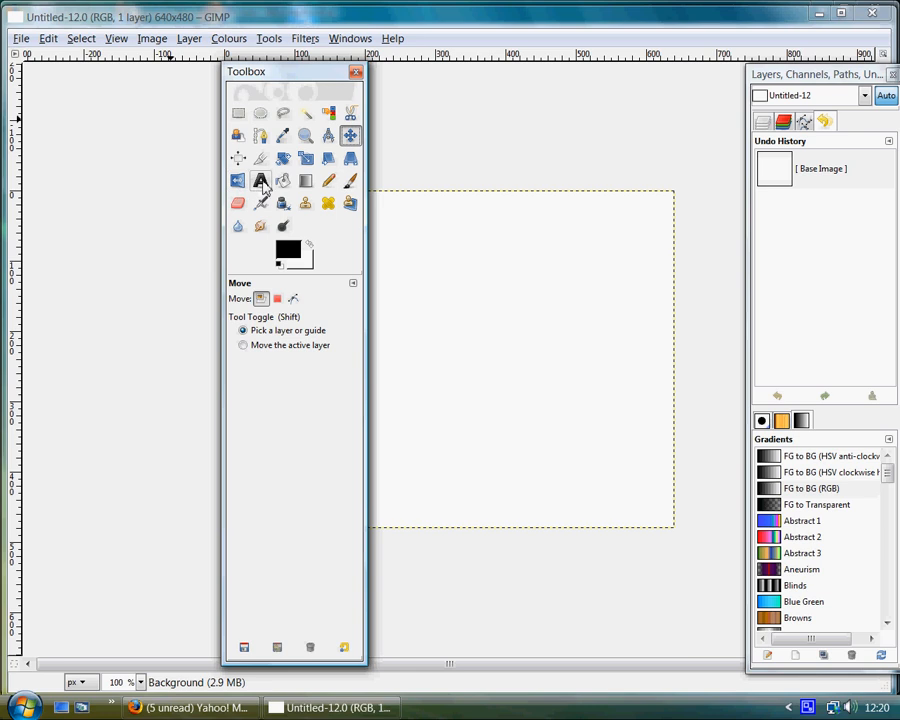
left_click(260, 180)
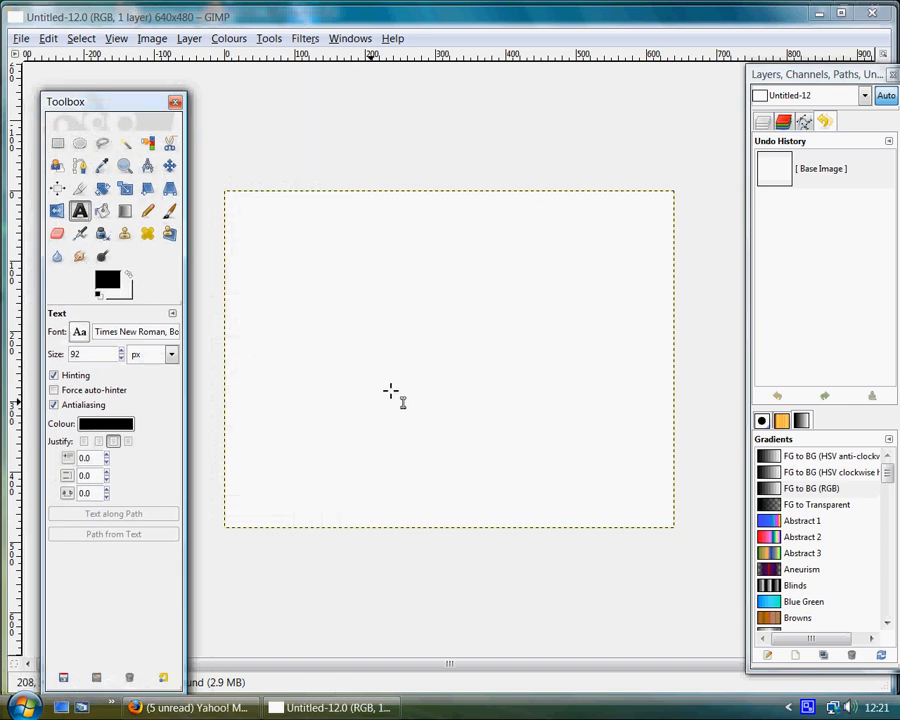
left_click(388, 336)
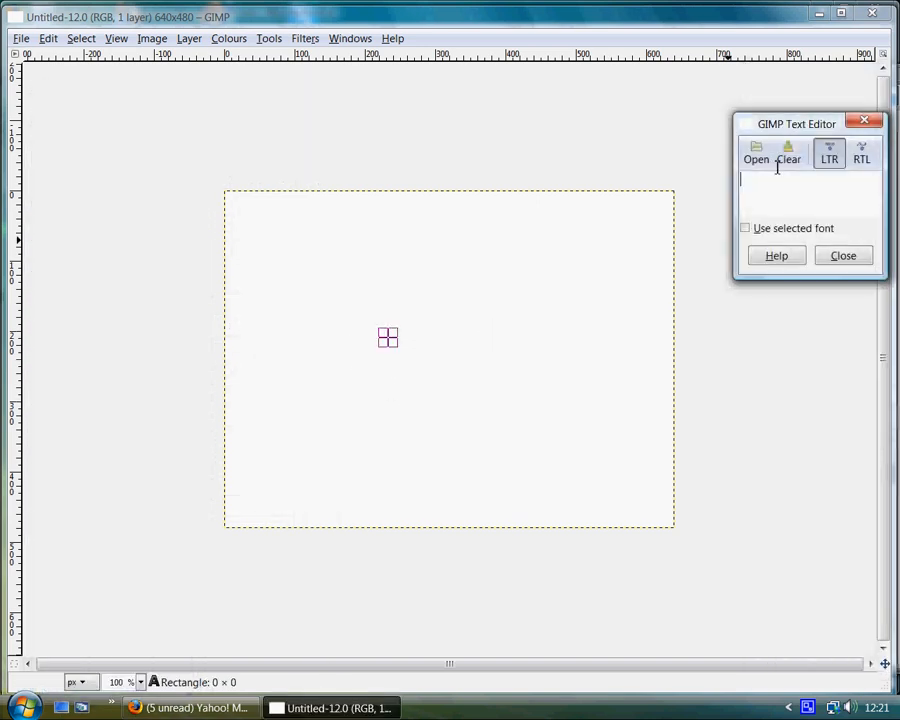
left_click_drag(796, 124, 404, 164)
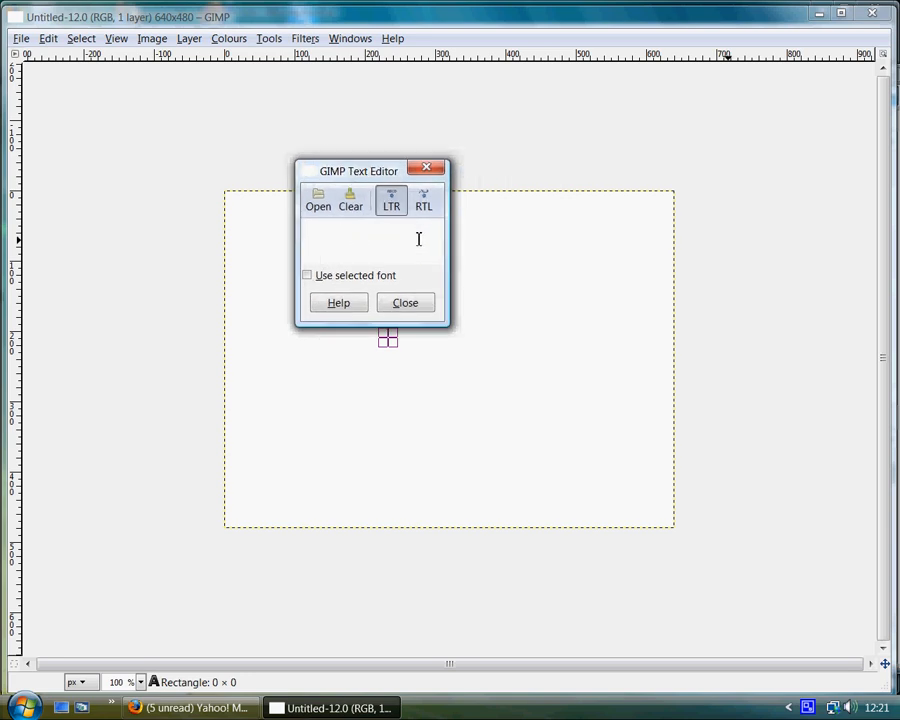
Enter the text 'Hi There!' in the text editor
type("Hi T")
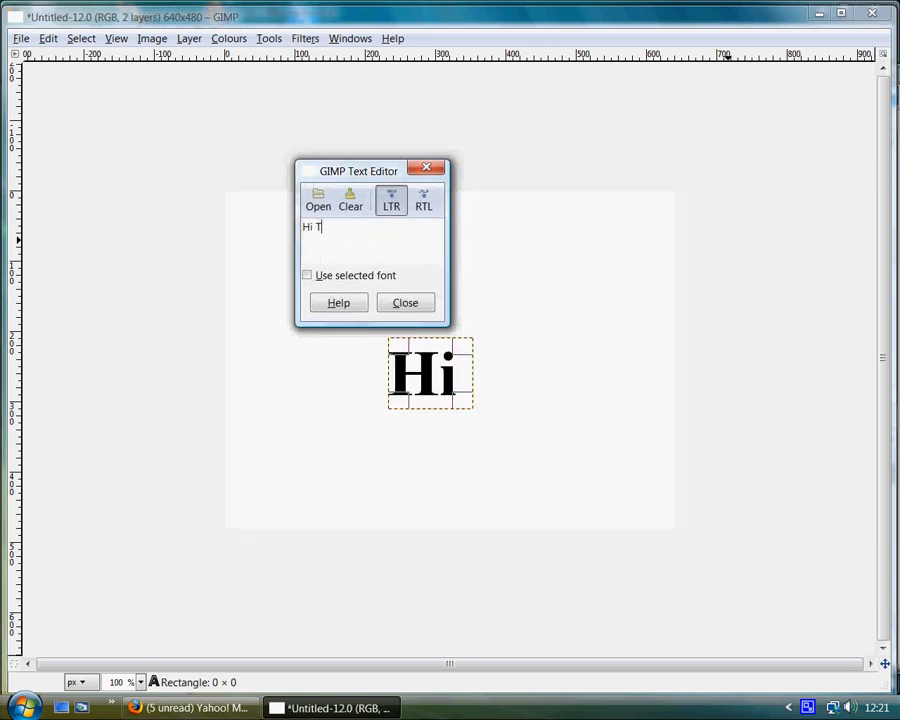
type("here")
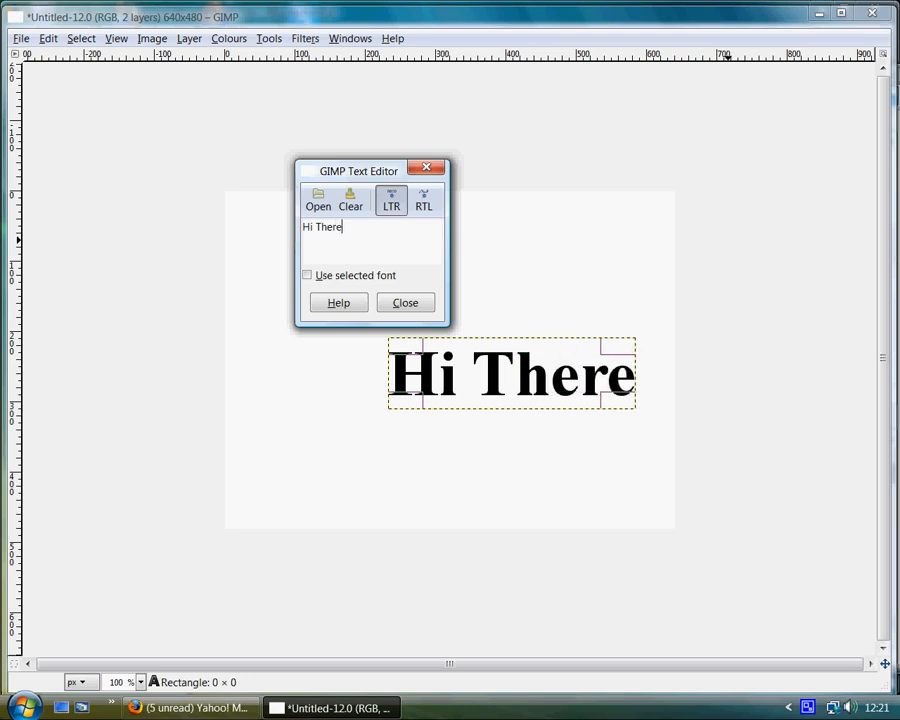
type("!")
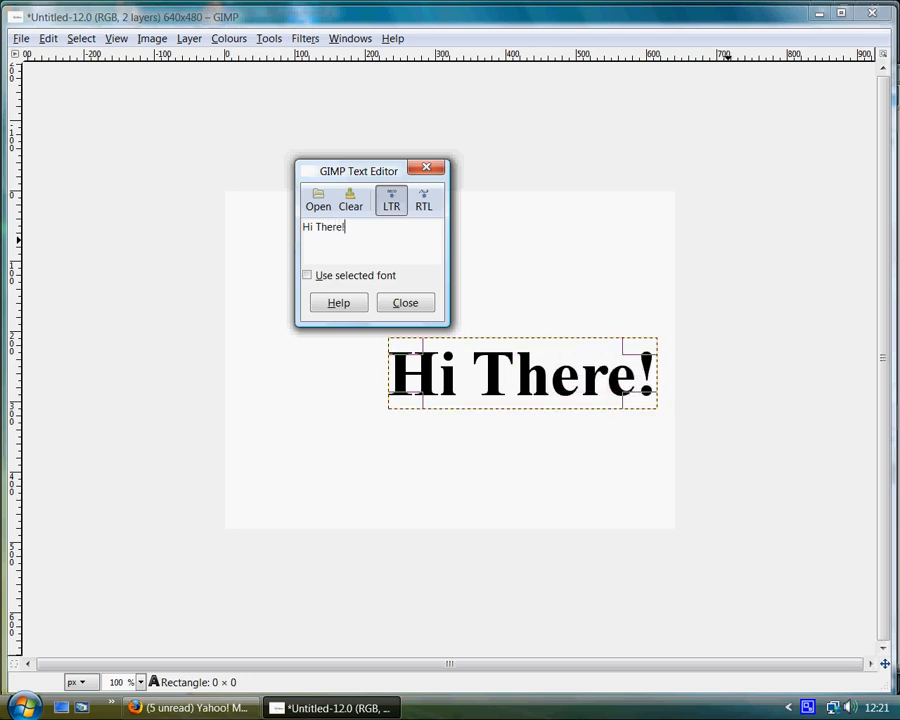
mouse_move(344, 300)
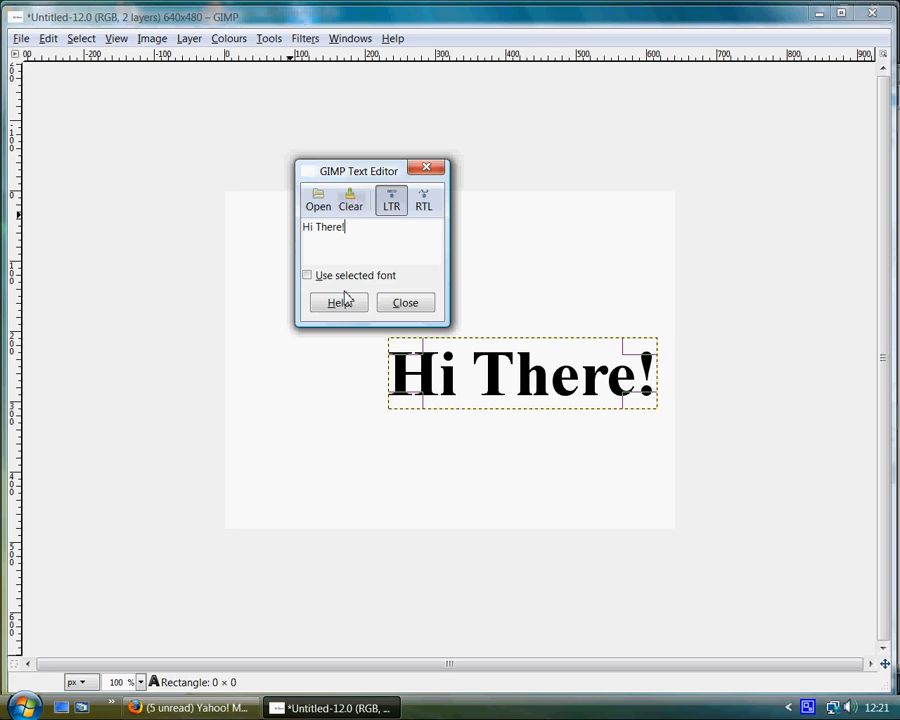
left_click_drag(358, 170, 524, 216)
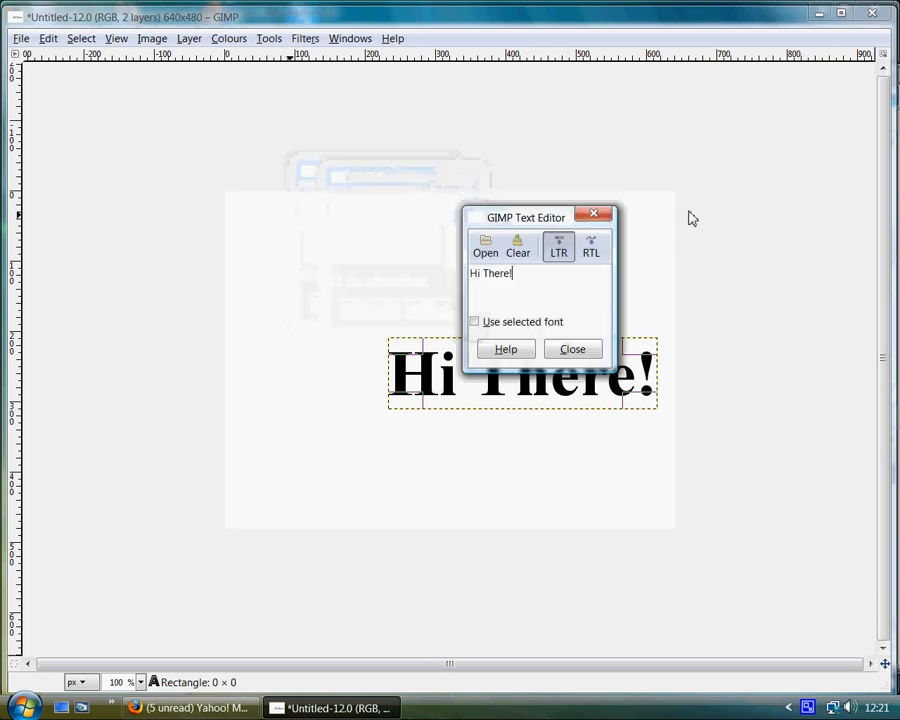
Browse the font list and try a different font on the text
left_click_drag(526, 216, 788, 138)
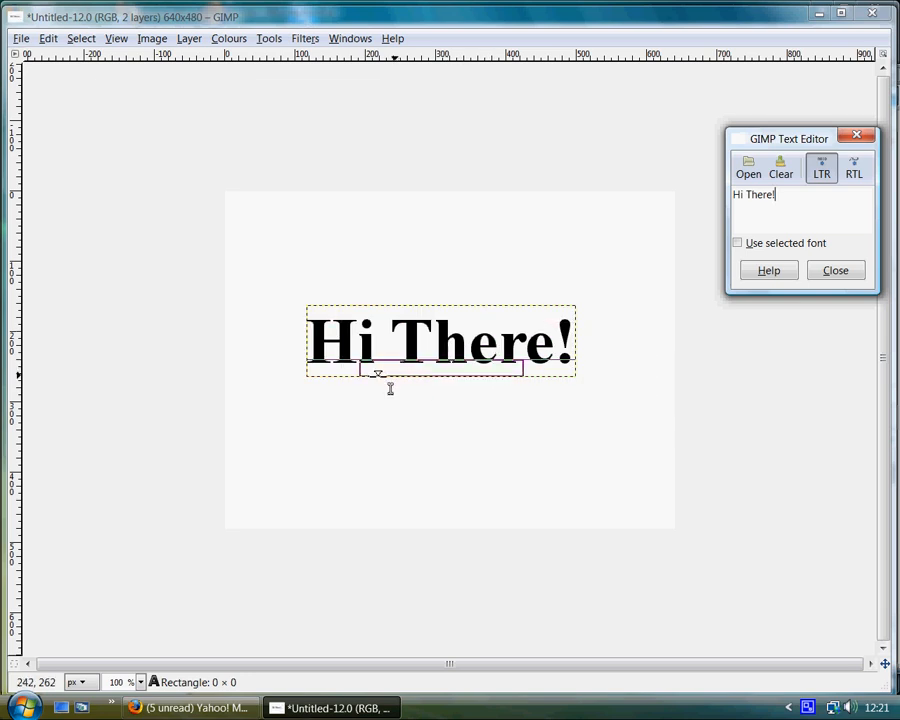
mouse_move(90, 120)
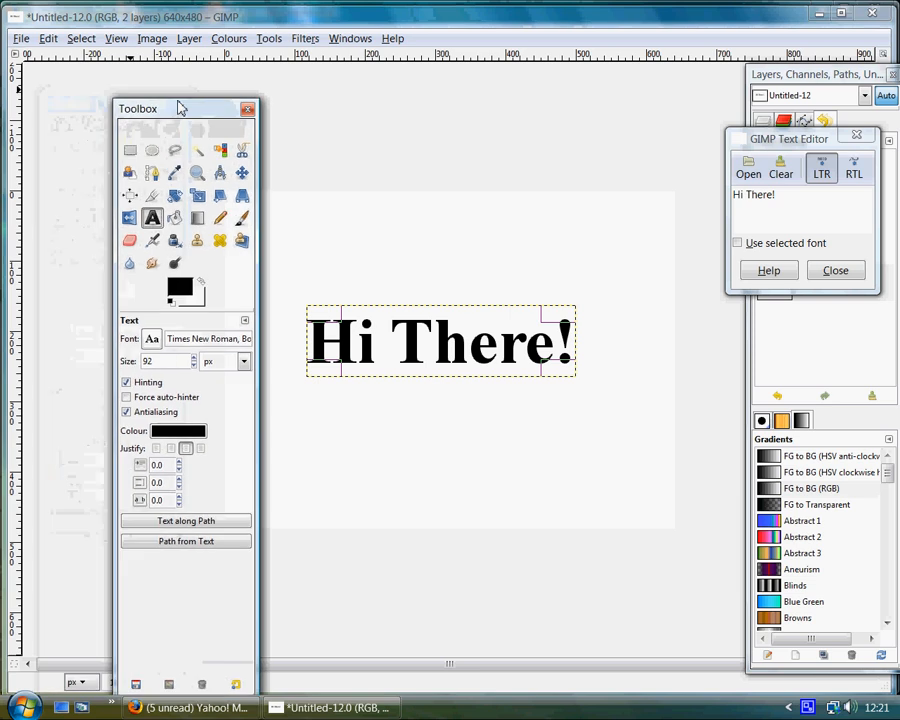
left_click_drag(180, 108, 210, 58)
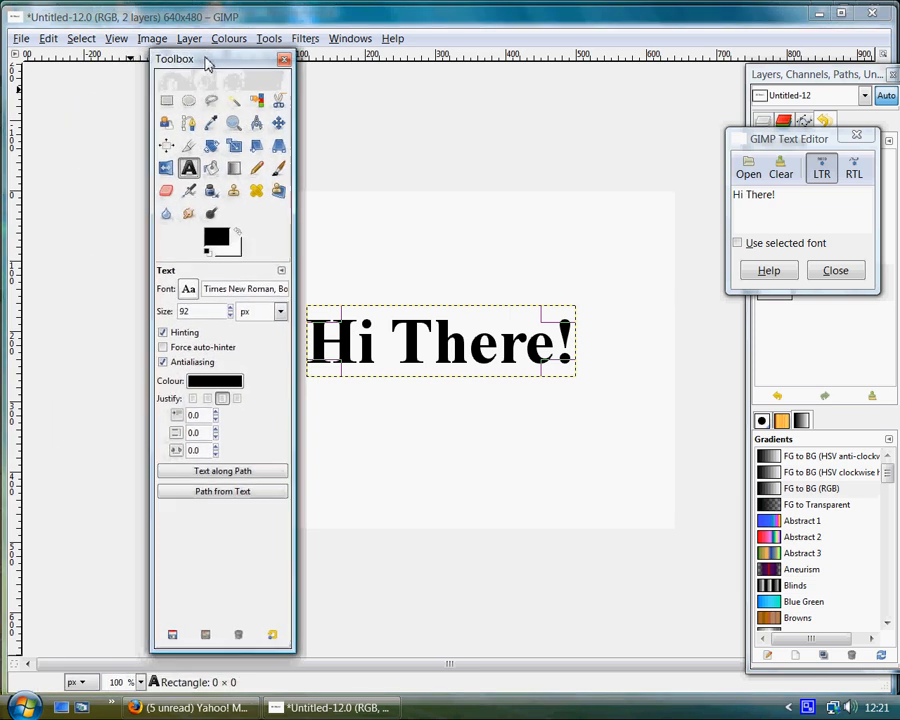
mouse_move(370, 390)
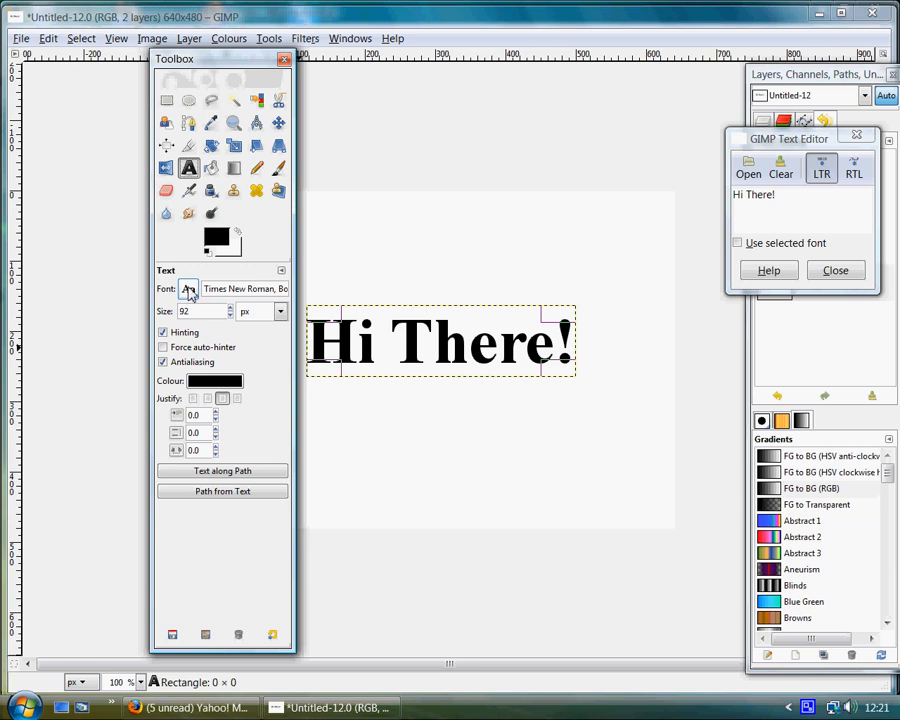
left_click(188, 288)
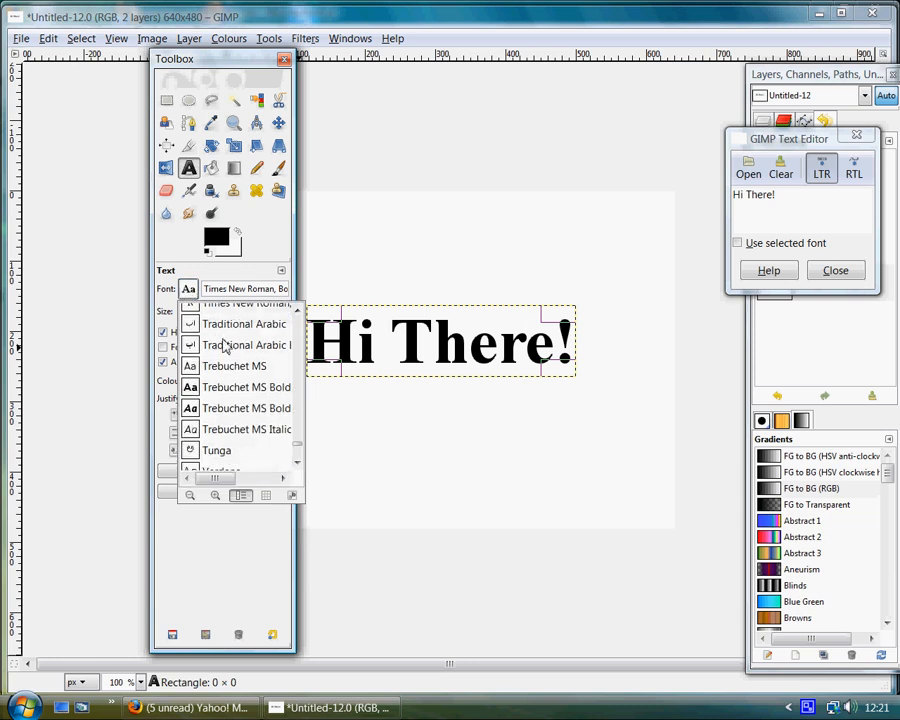
scroll("down", 3)
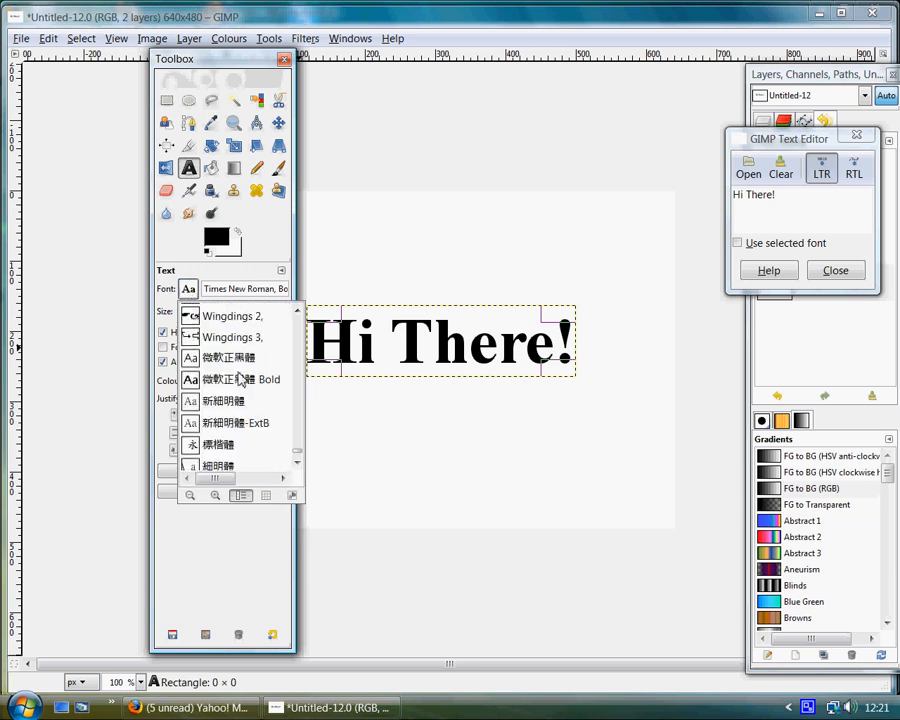
scroll("up", 3)
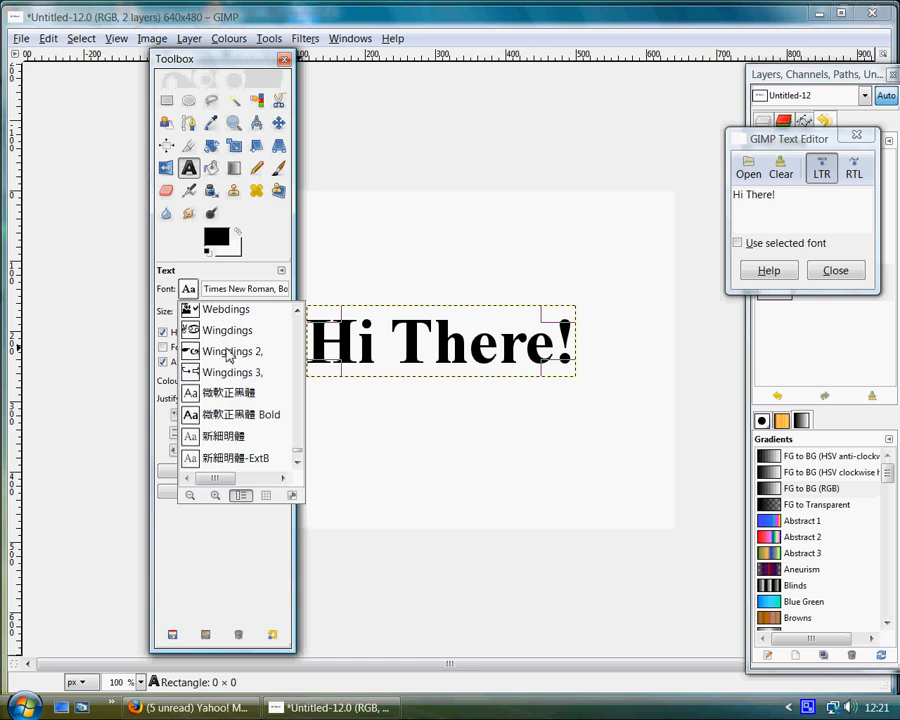
scroll("down", 3)
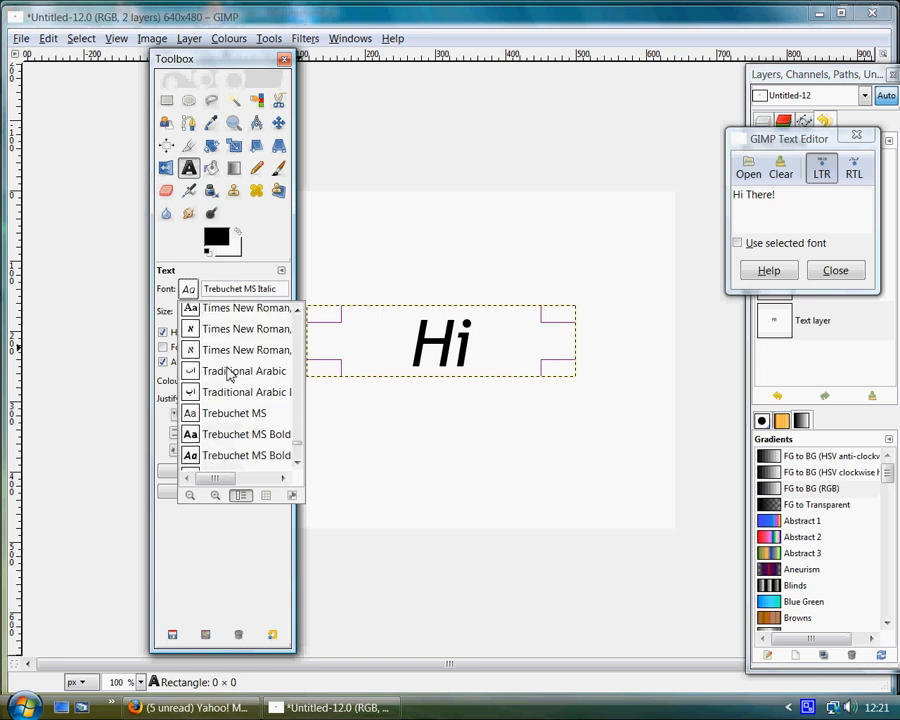
scroll("down", 3)
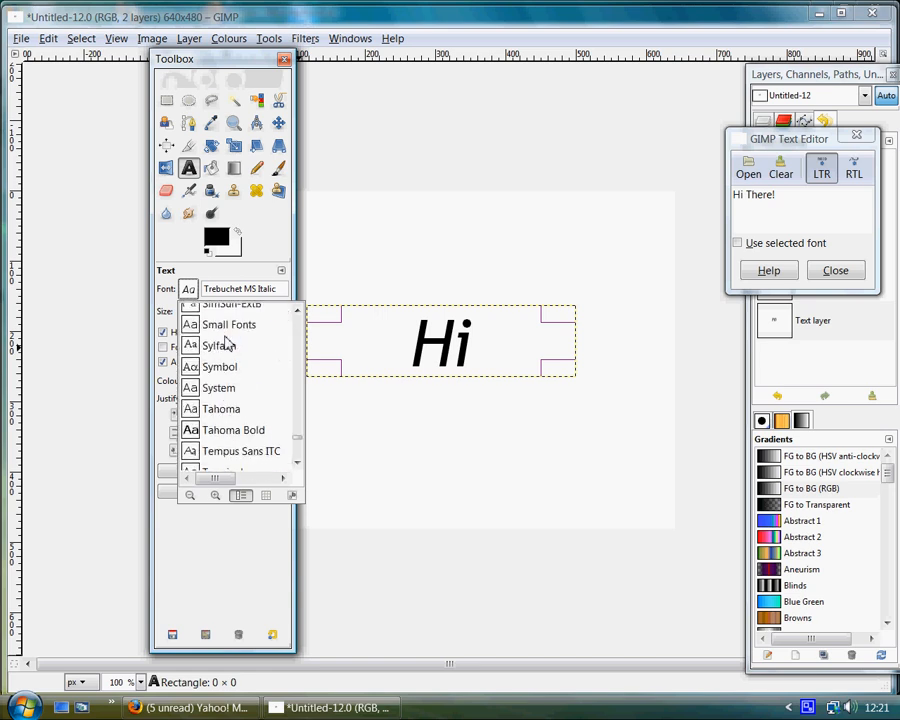
scroll("up", 3)
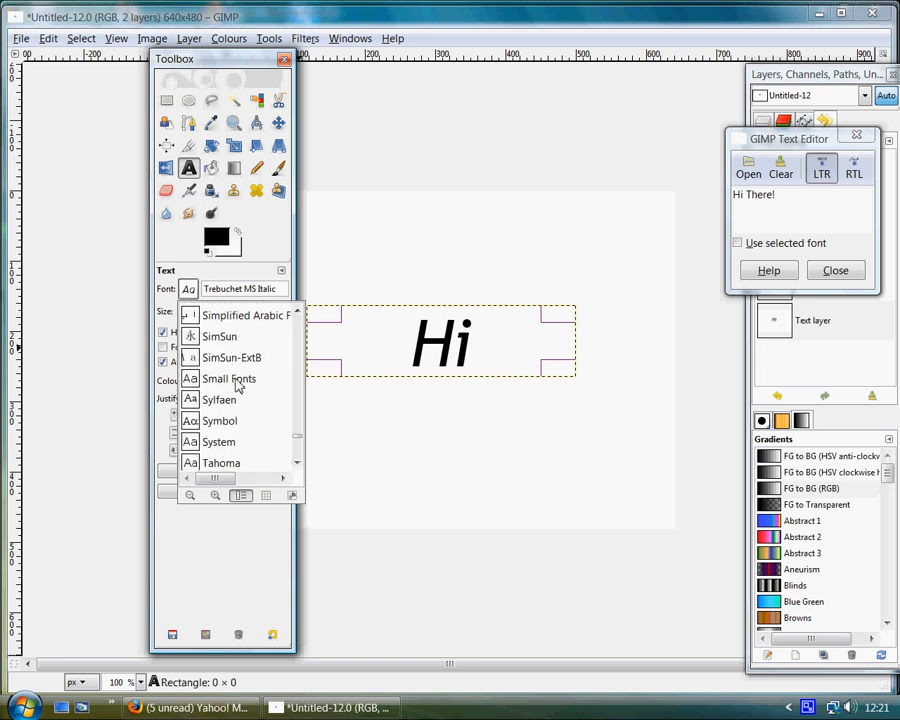
left_click(228, 378)
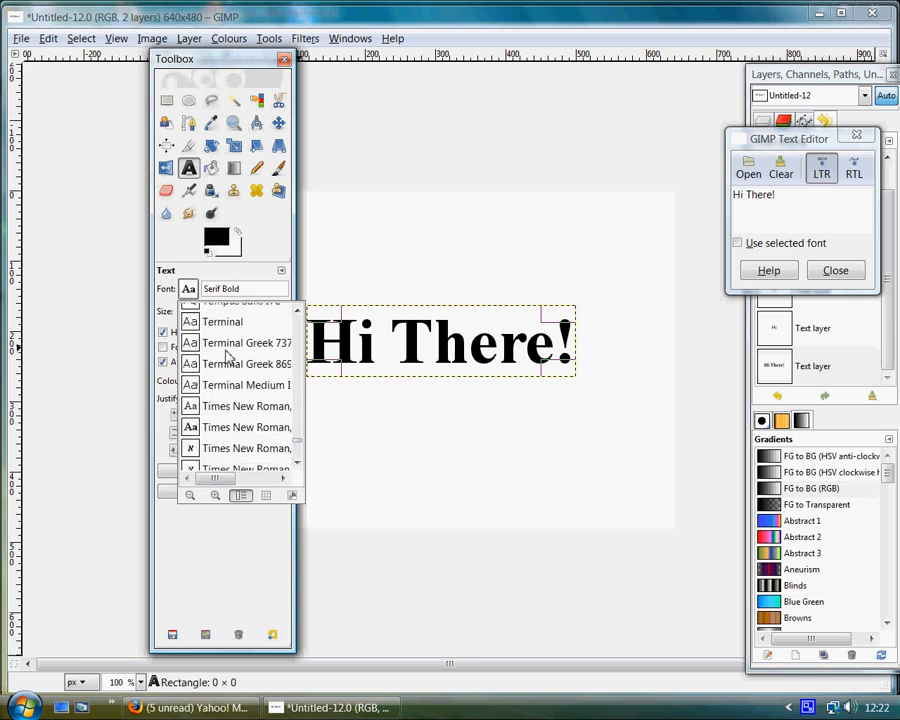
Set the text font to Times New Roman Bold
scroll("down", 3)
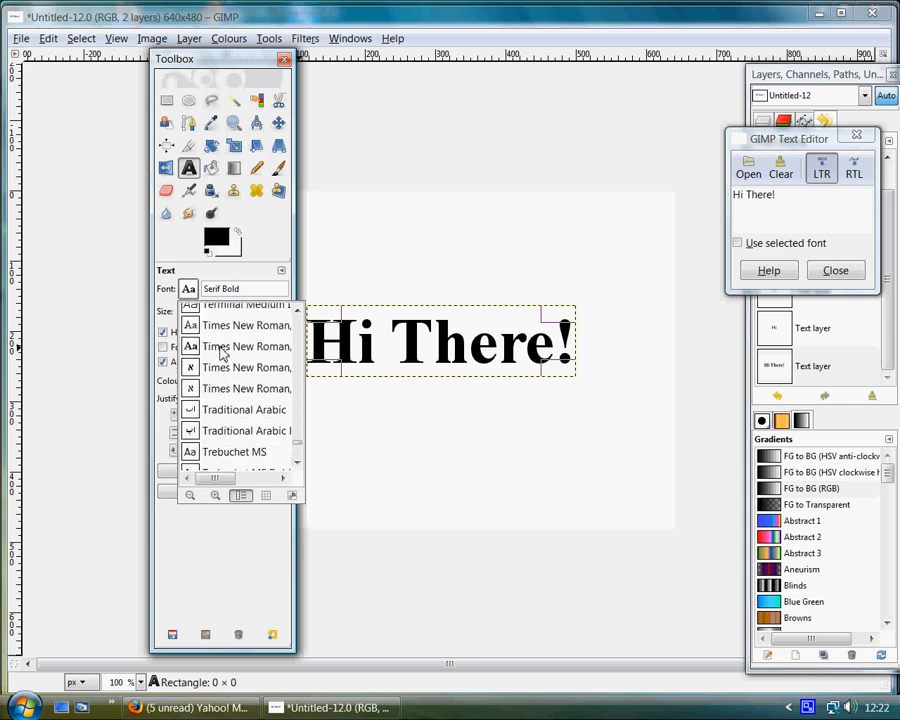
left_click(246, 346)
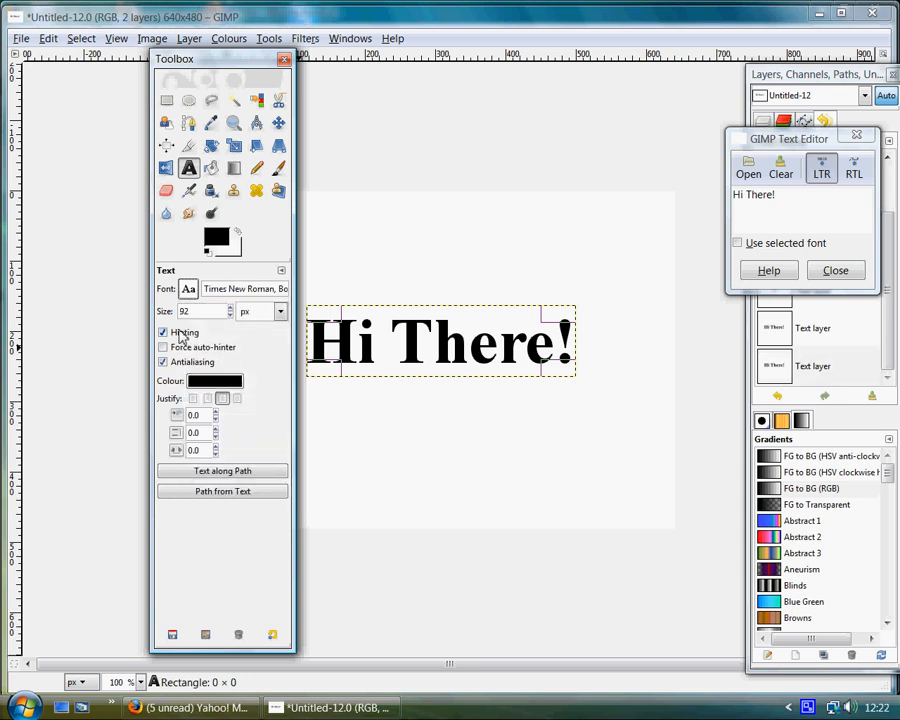
Nudge the text size up and down with the Size spinner
left_click(164, 332)
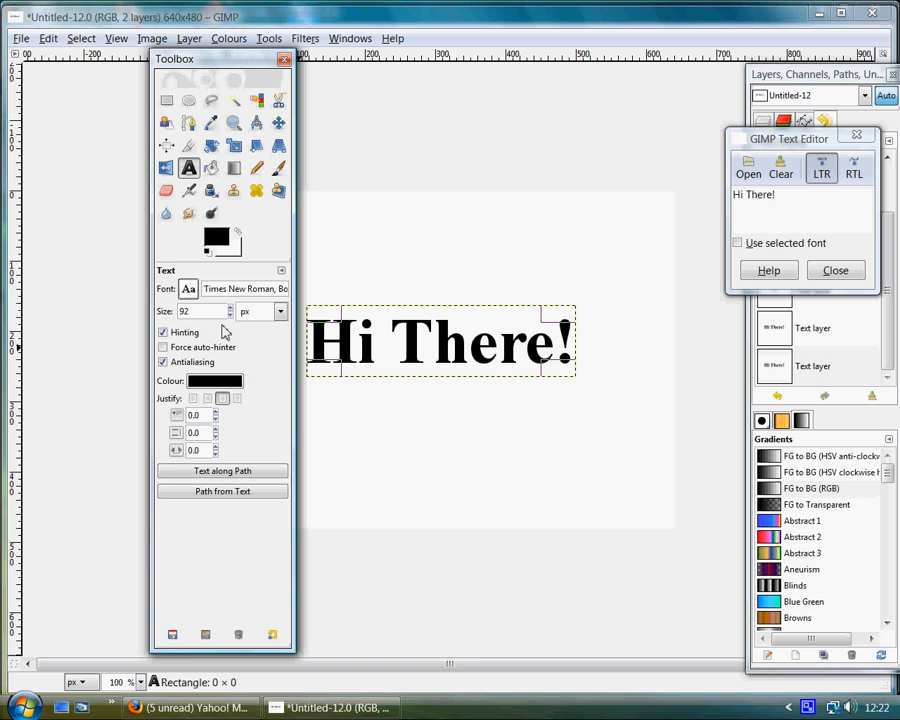
left_click(232, 316)
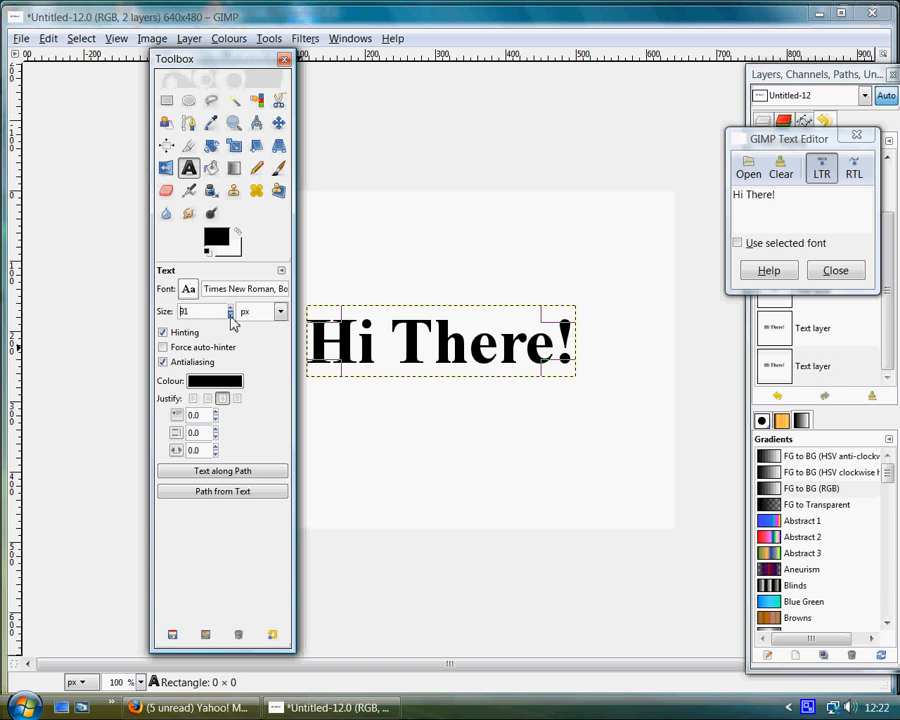
left_click(232, 308)
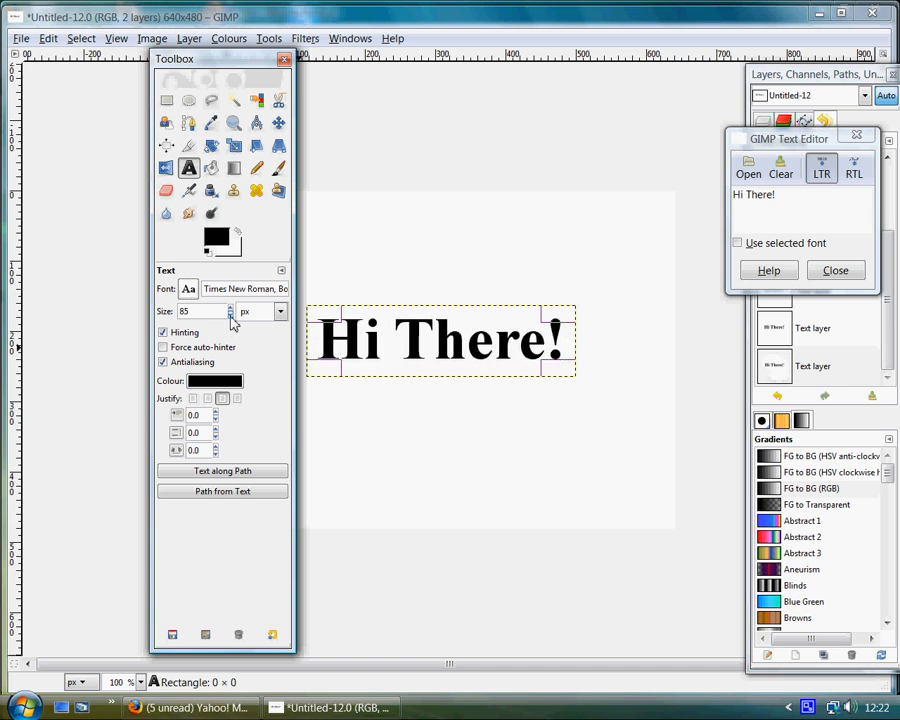
left_click(232, 316)
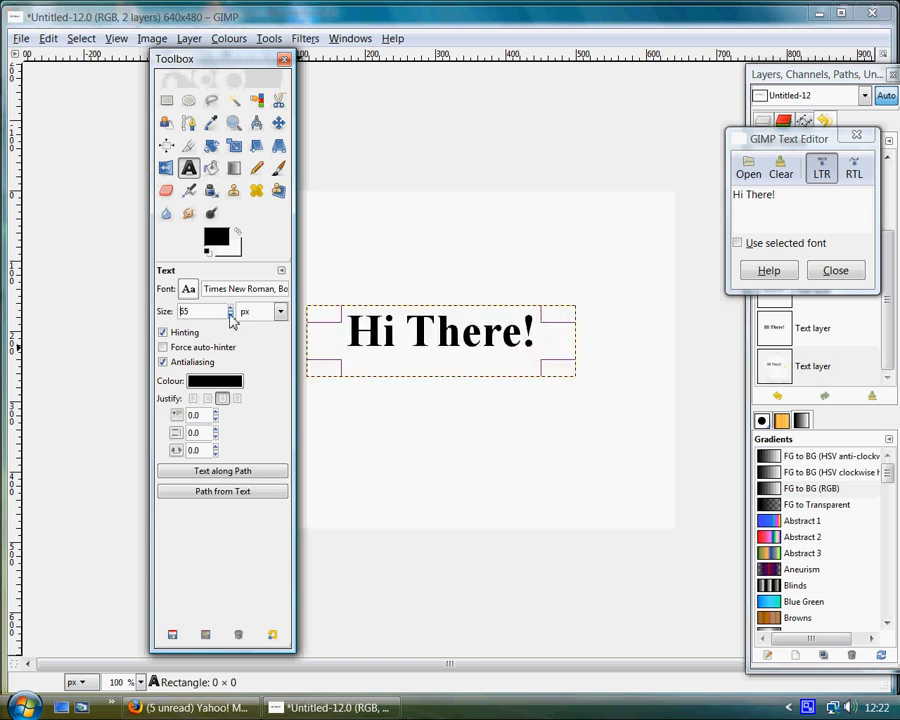
left_click(232, 308)
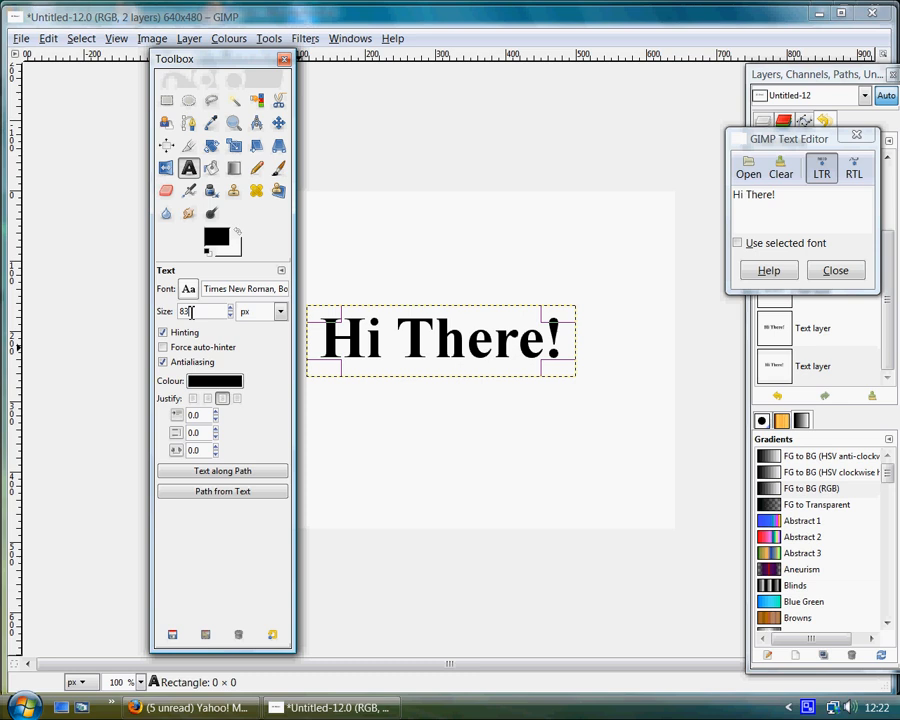
Set the text size to 83, keeping pixels as the unit
triple_click(200, 312)
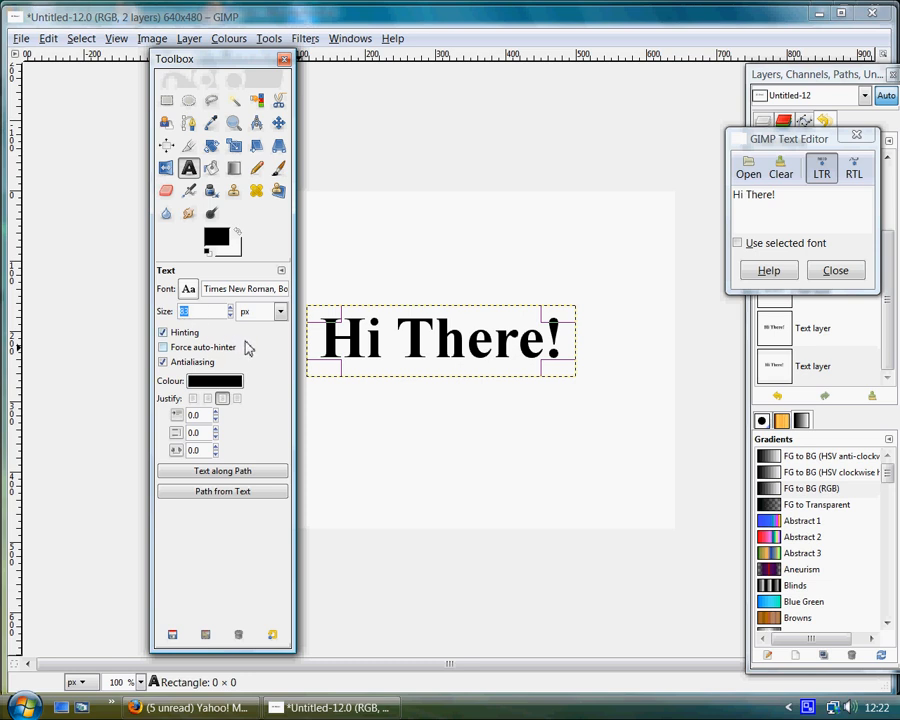
left_click(280, 308)
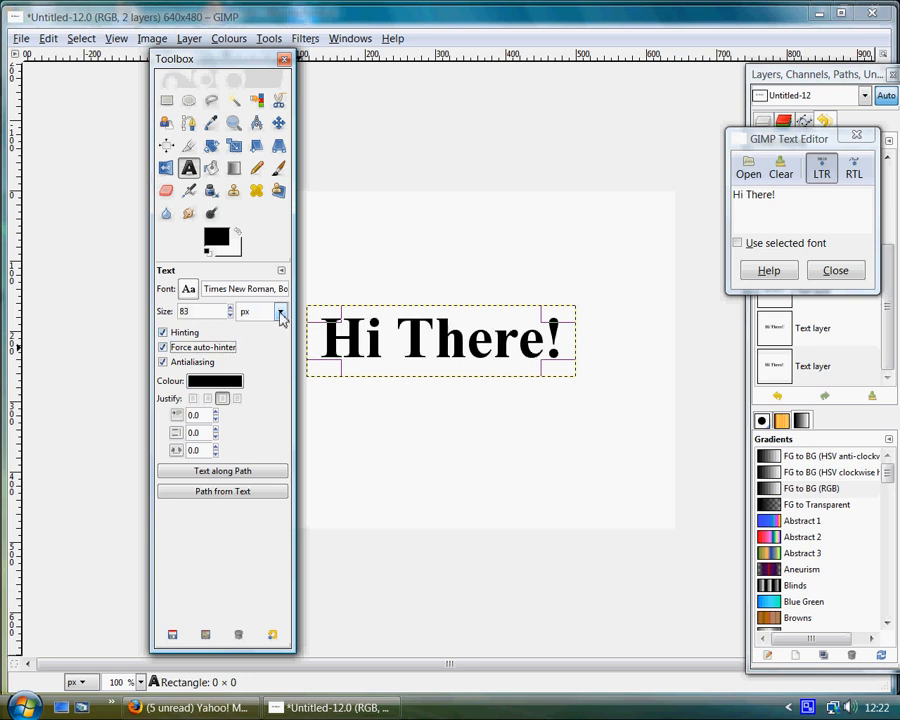
left_click(282, 312)
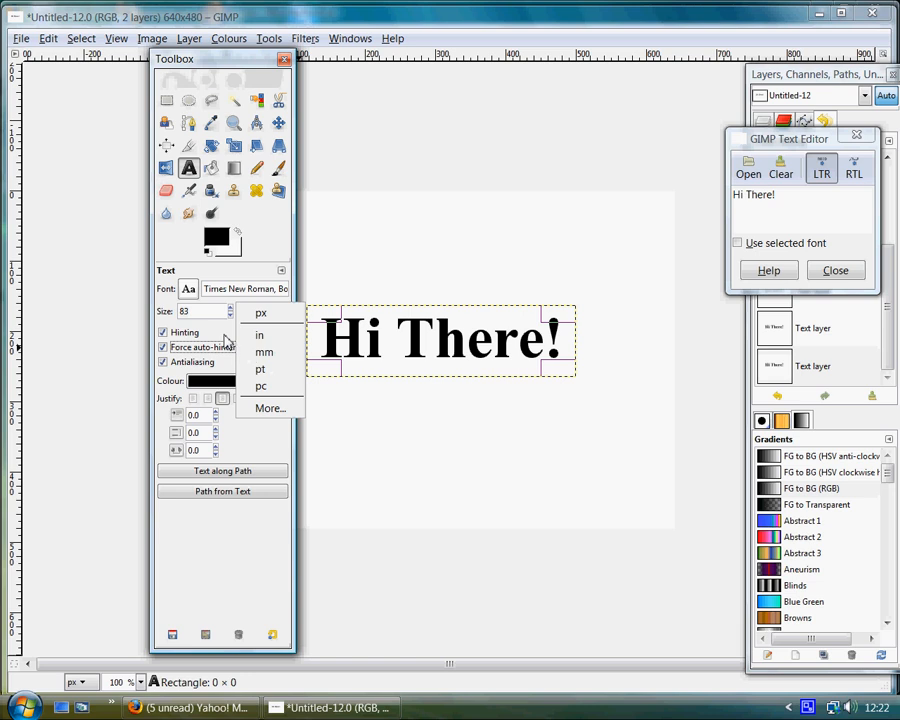
left_click(260, 312)
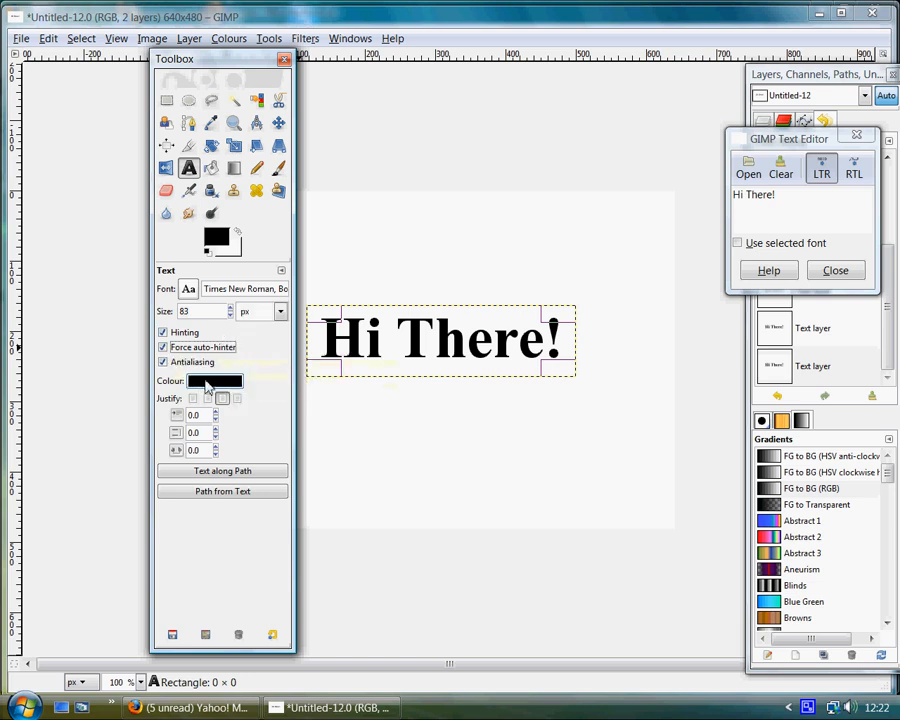
Set the text colour to blue-violet 4f2bb5 via the colour chooser
left_click(216, 380)
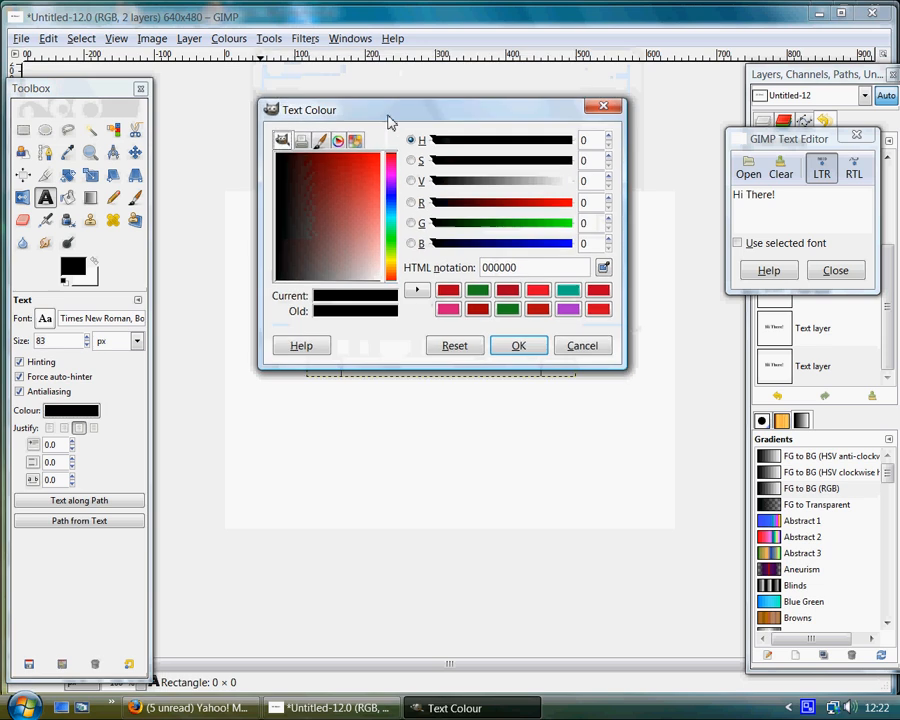
left_click_drag(390, 110, 390, 122)
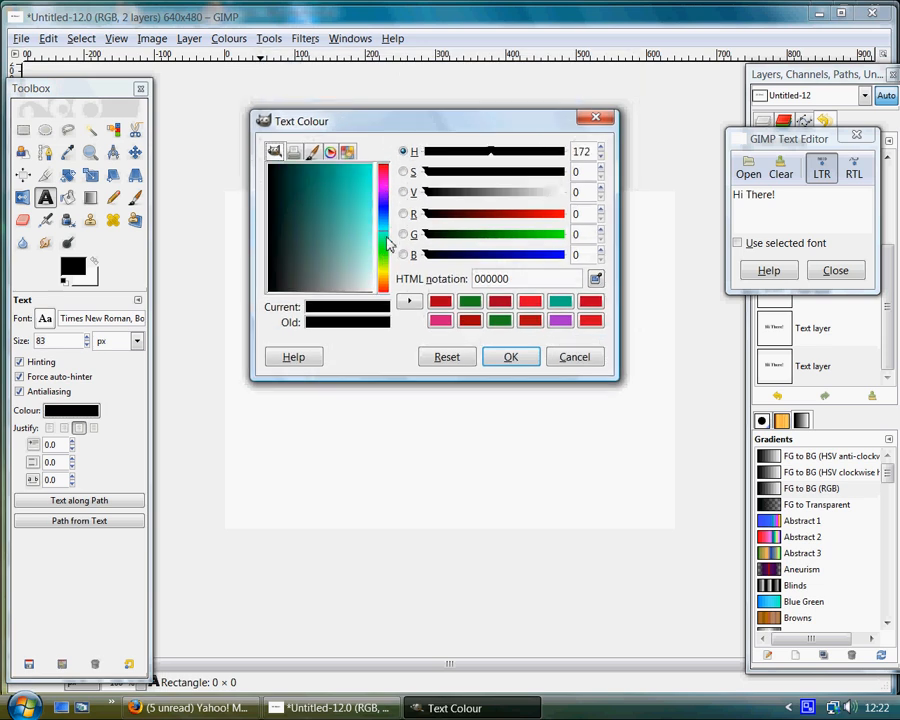
left_click(384, 238)
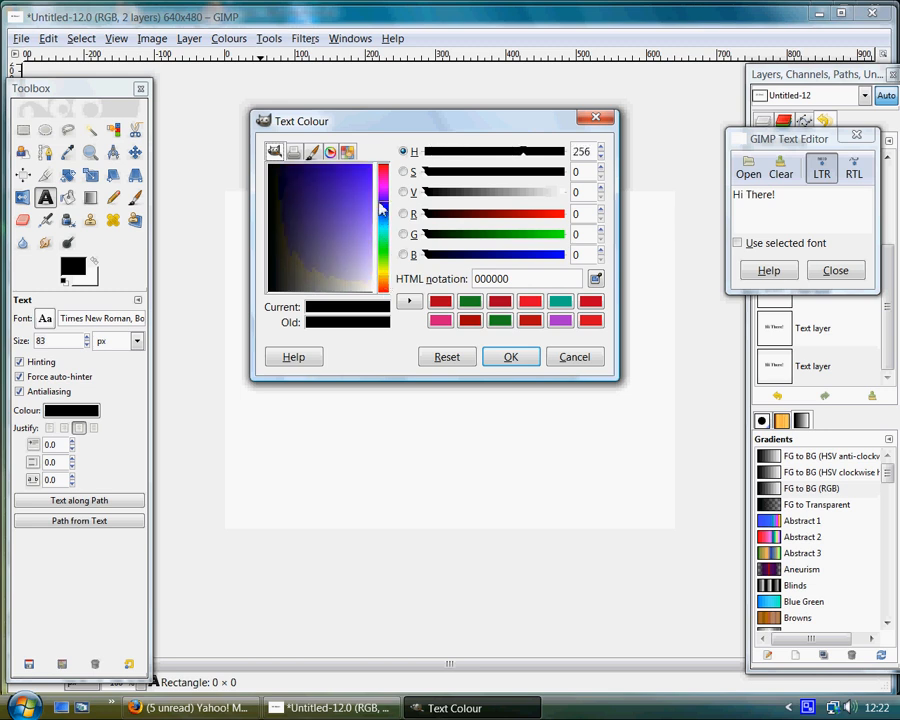
left_click(290, 210)
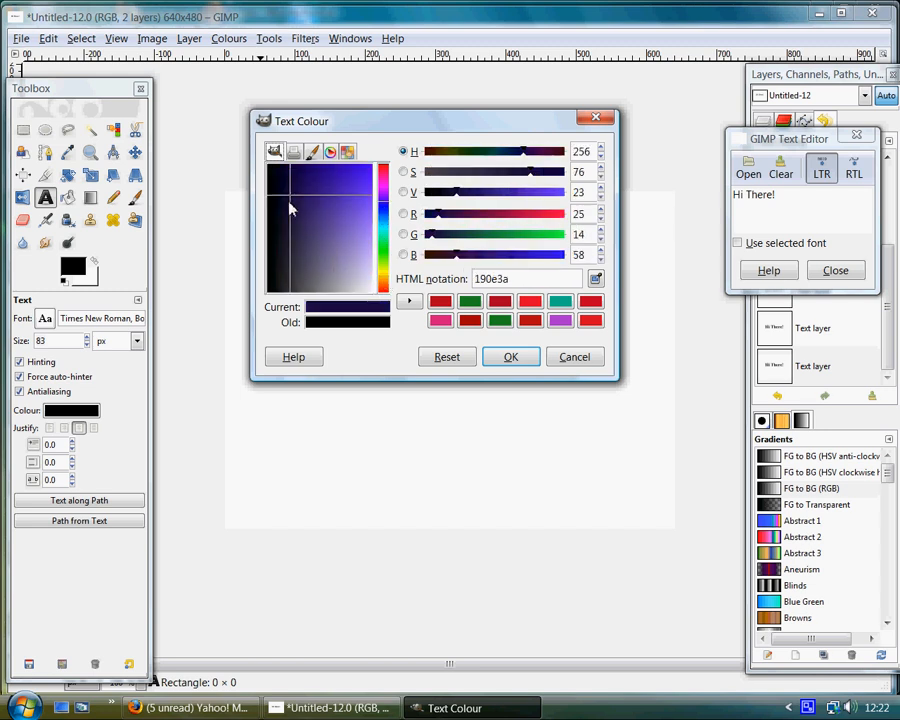
left_click(324, 190)
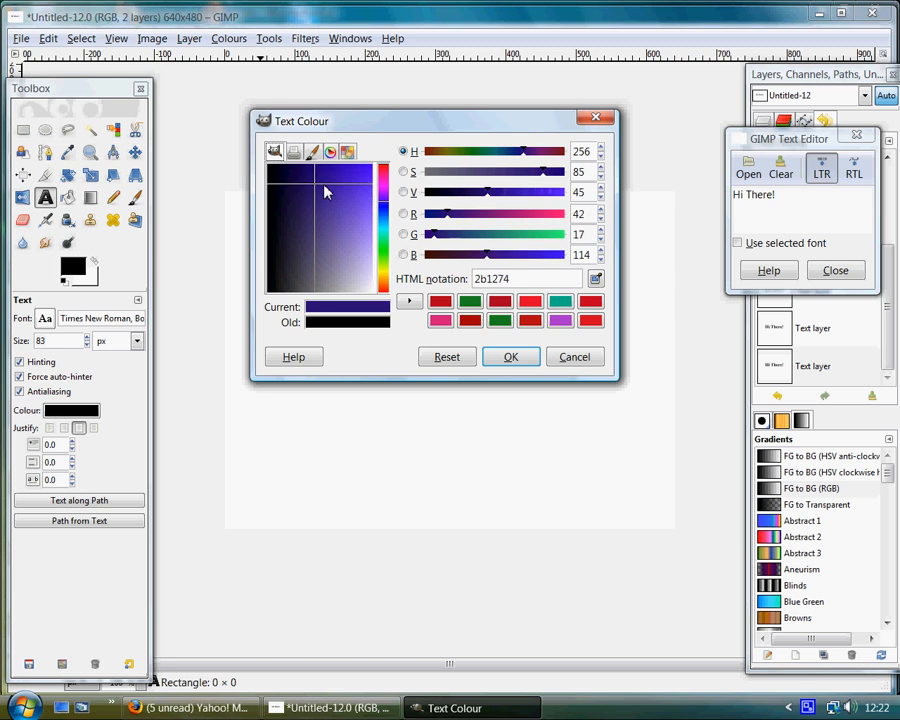
left_click(338, 208)
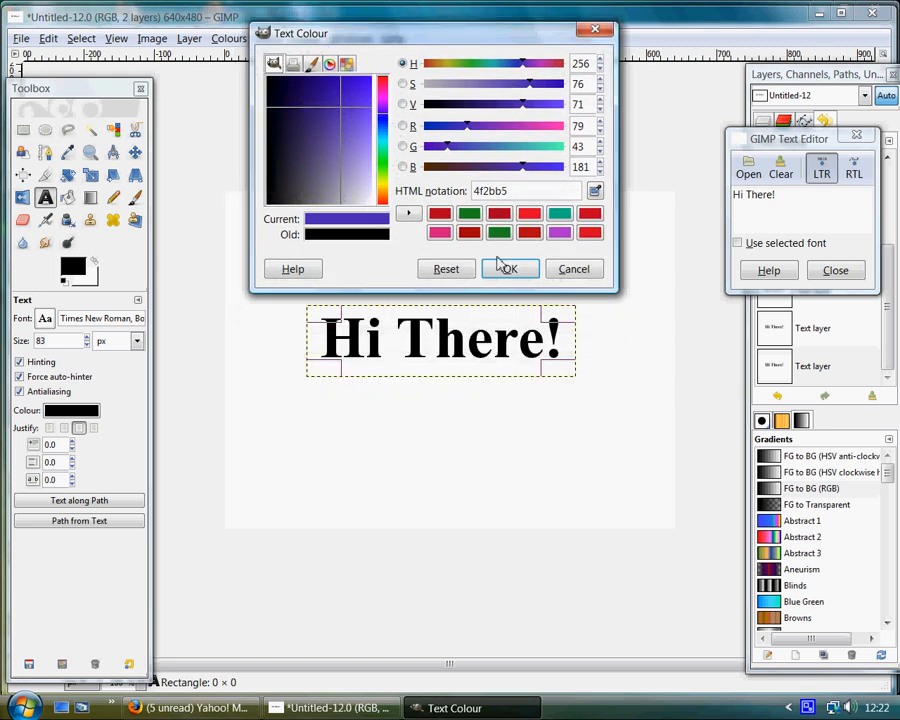
left_click(508, 268)
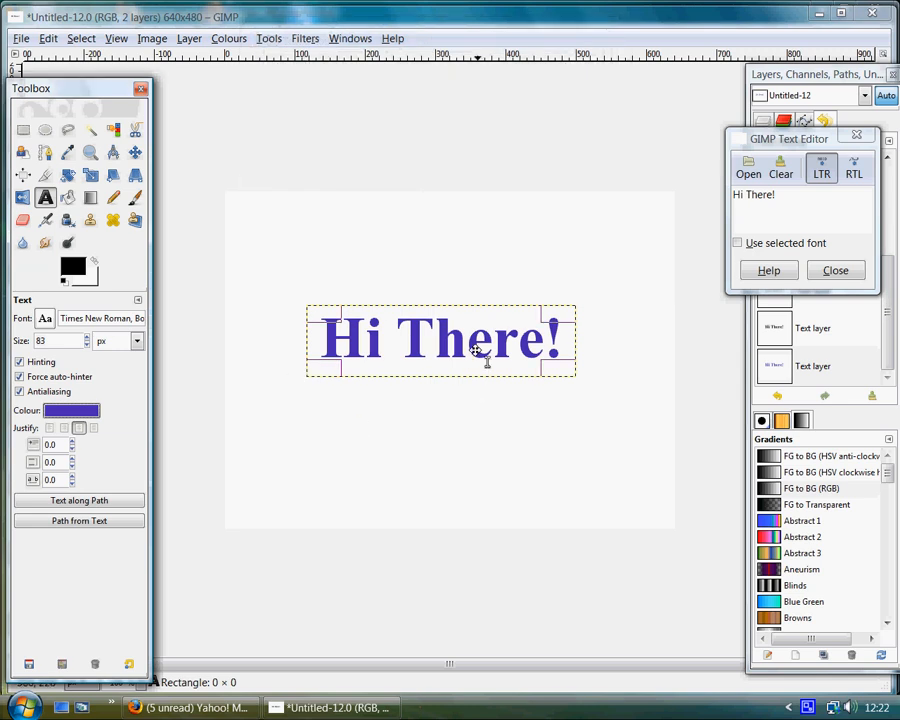
mouse_move(258, 376)
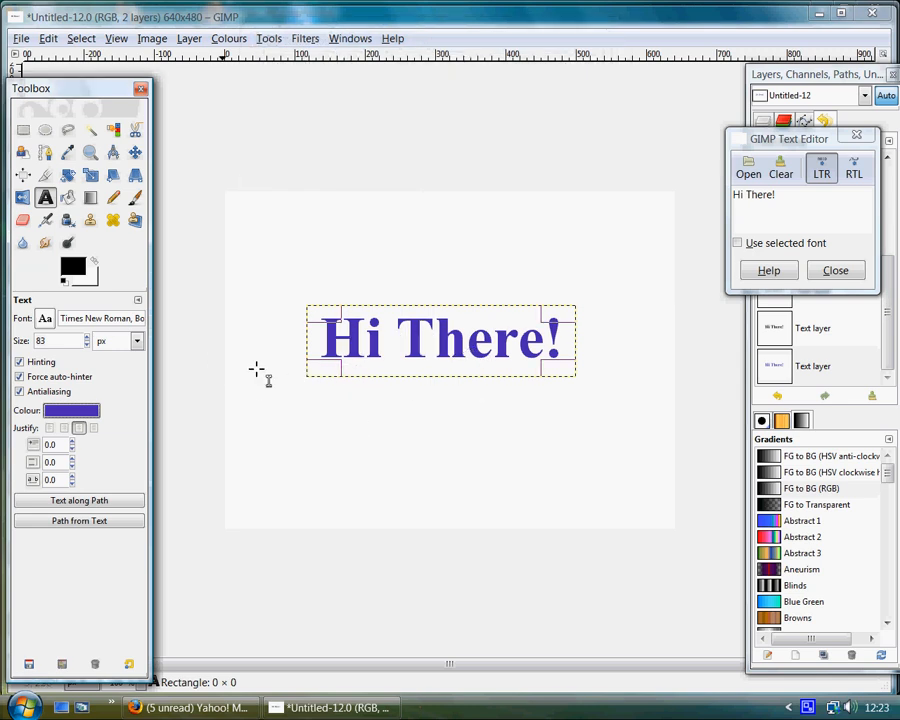
Change the text colour to dark red a0062e
left_click(72, 410)
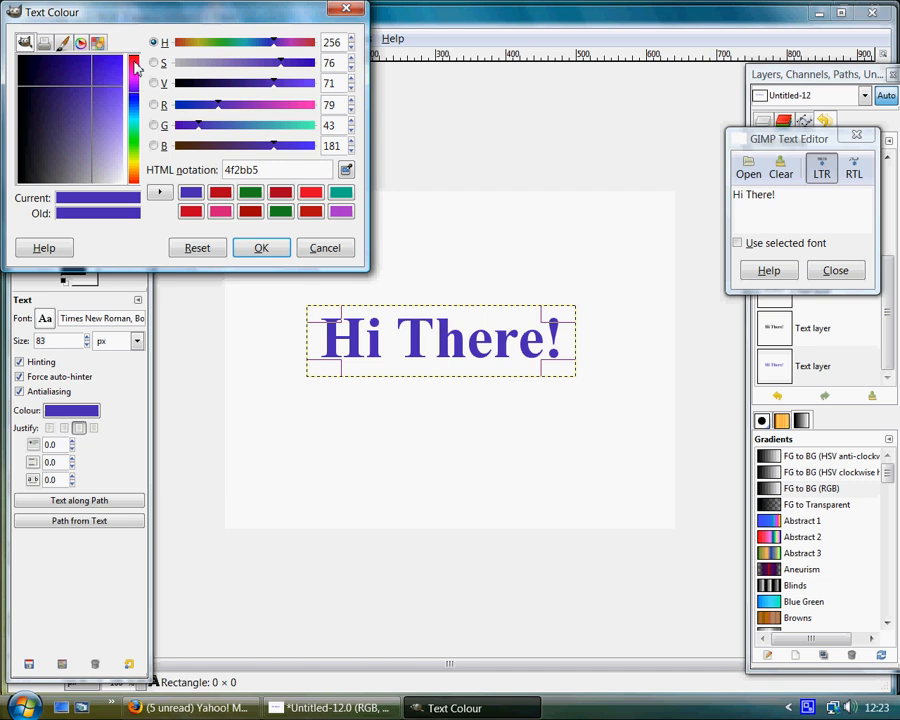
left_click(84, 68)
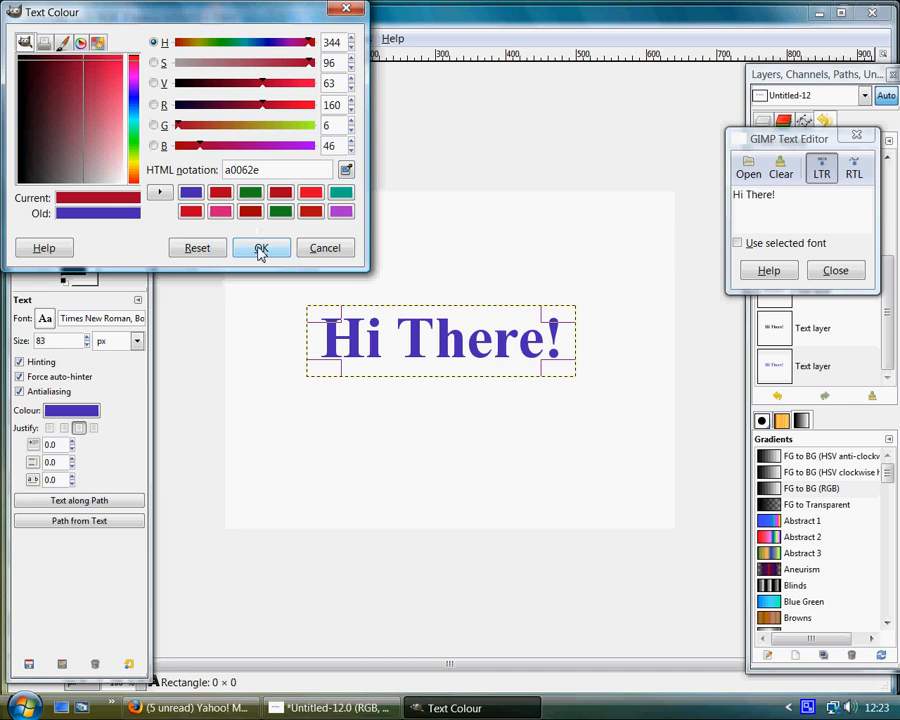
left_click(260, 248)
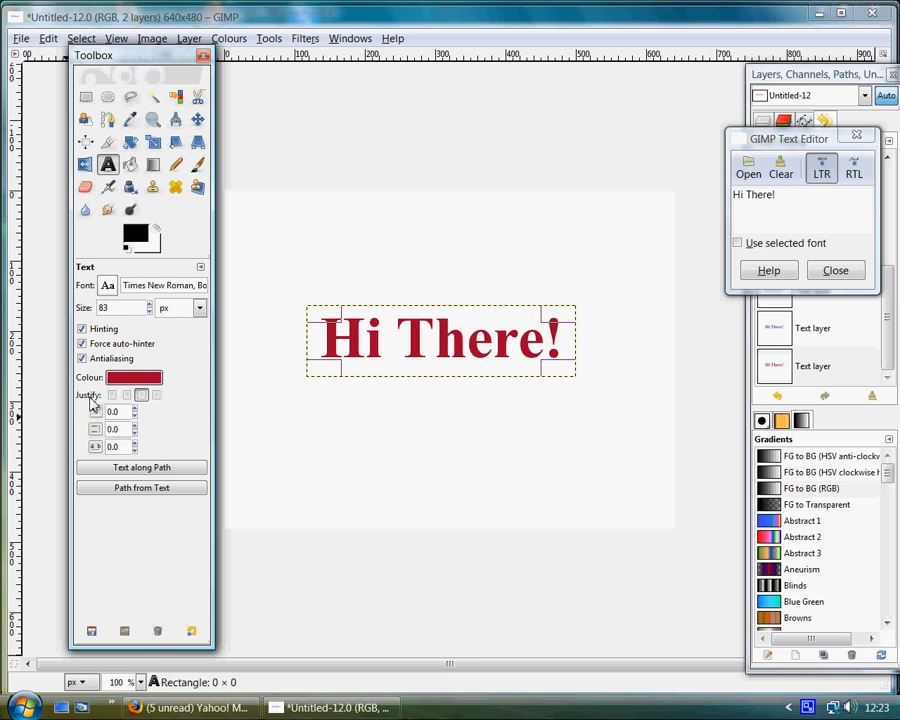
left_click(112, 394)
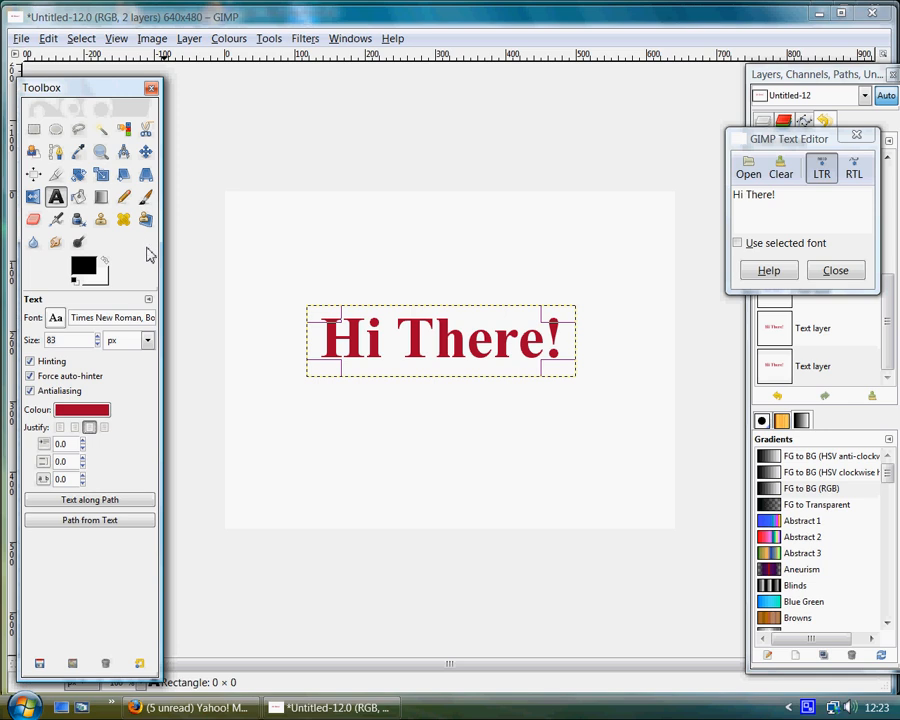
mouse_move(348, 168)
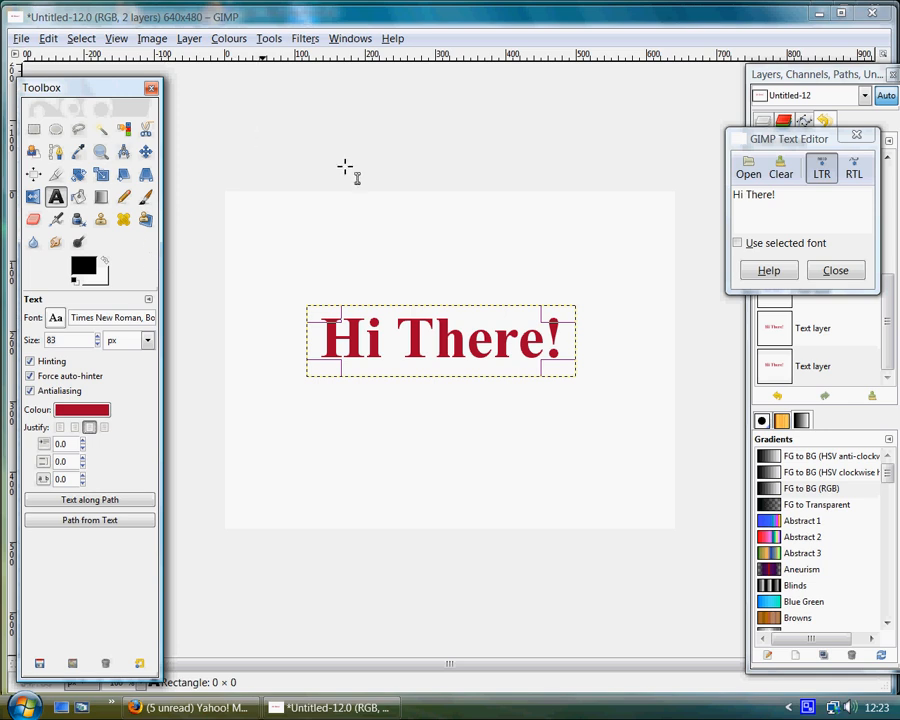
Bring up Filters > Light and Shadow > Drop Shadow for the text layer
left_click(144, 152)
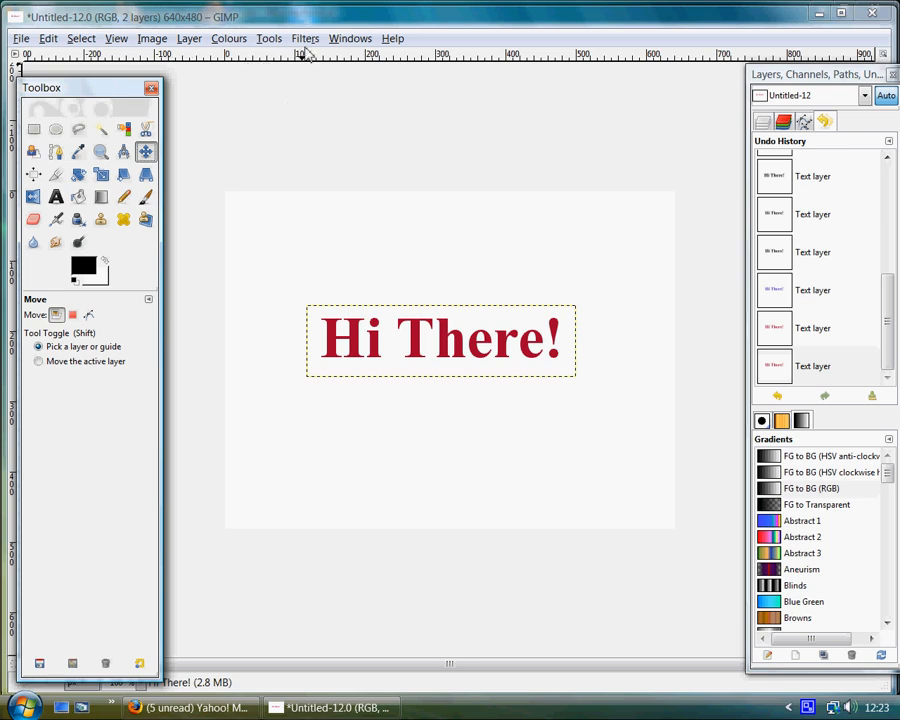
left_click(304, 38)
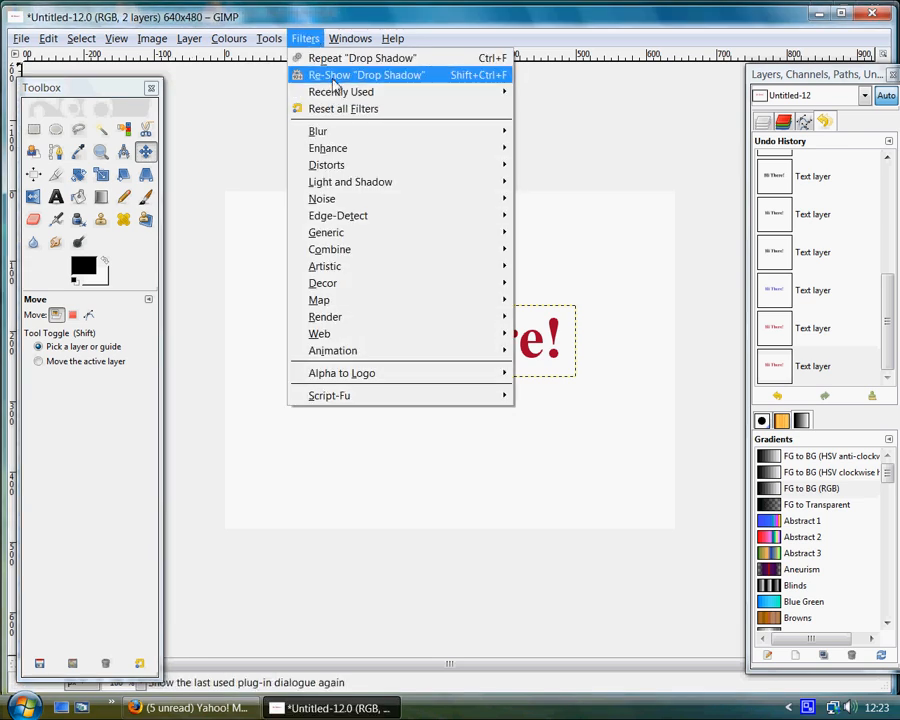
mouse_move(328, 164)
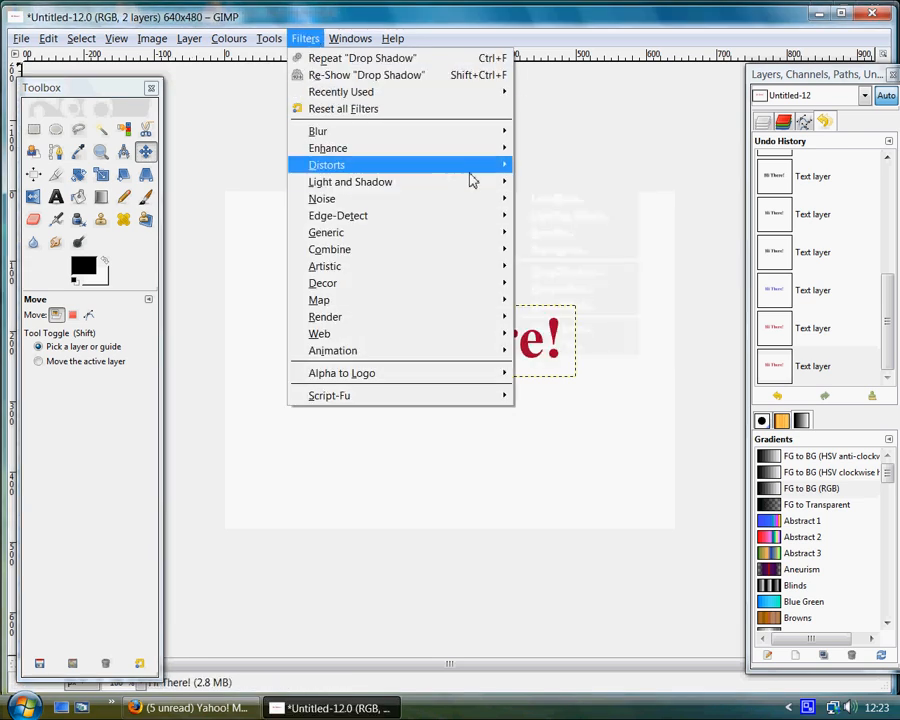
mouse_move(350, 180)
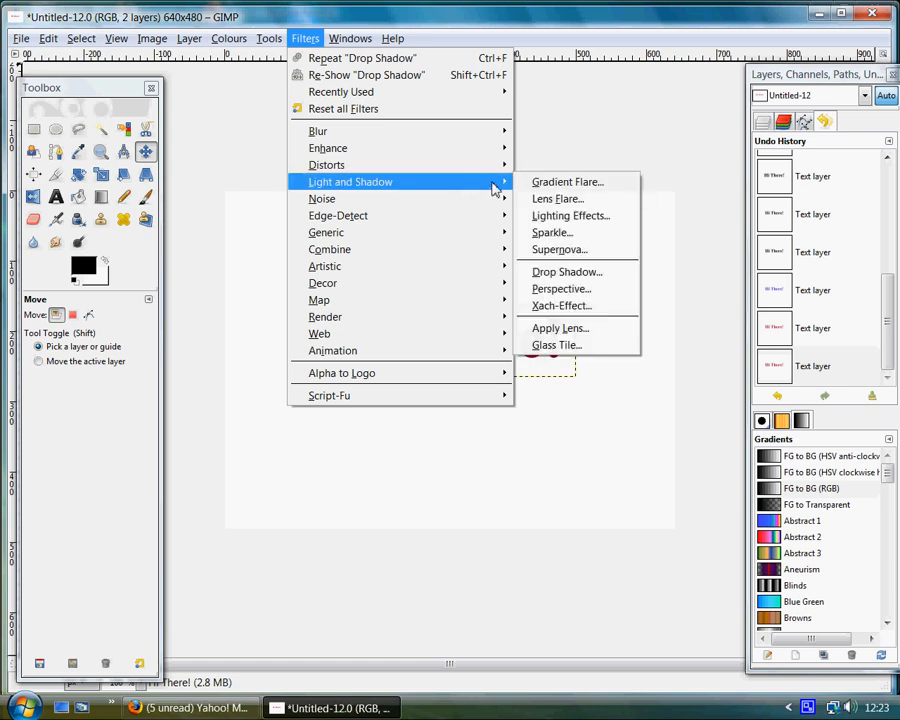
left_click(566, 272)
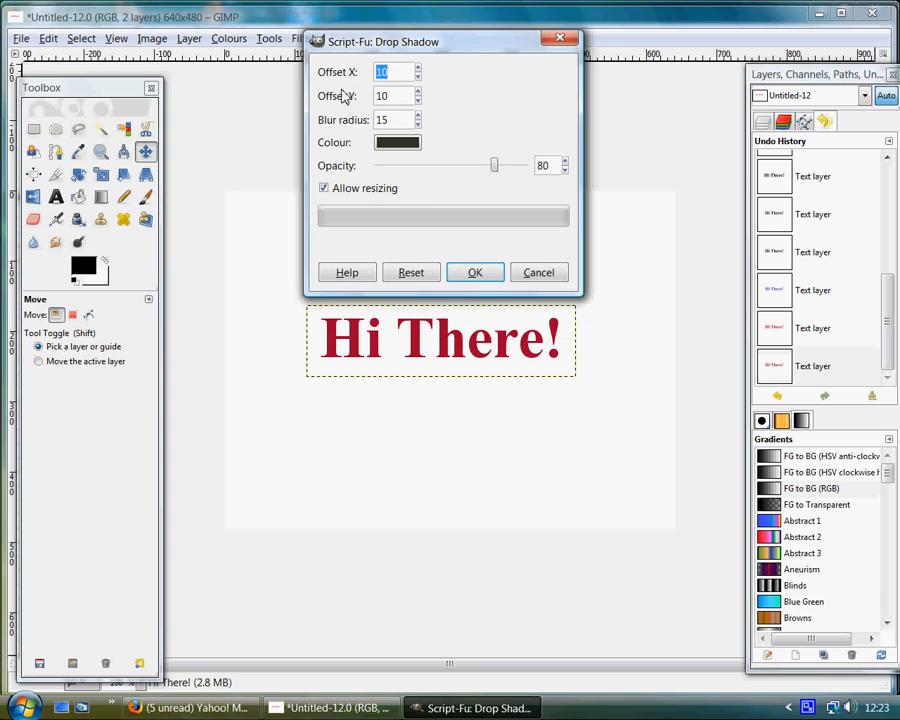
mouse_move(396, 72)
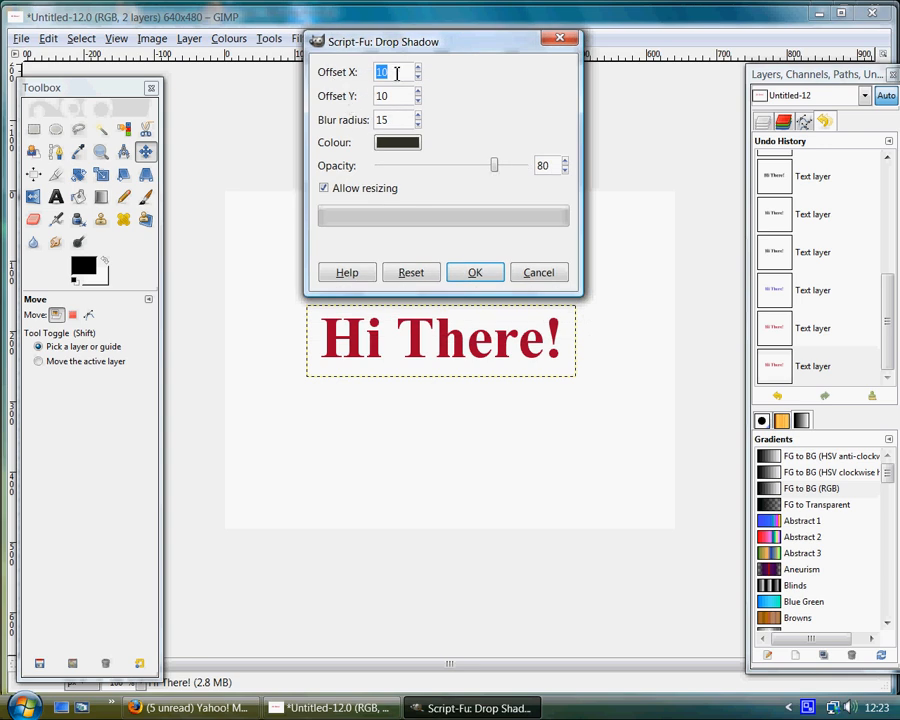
left_click(416, 68)
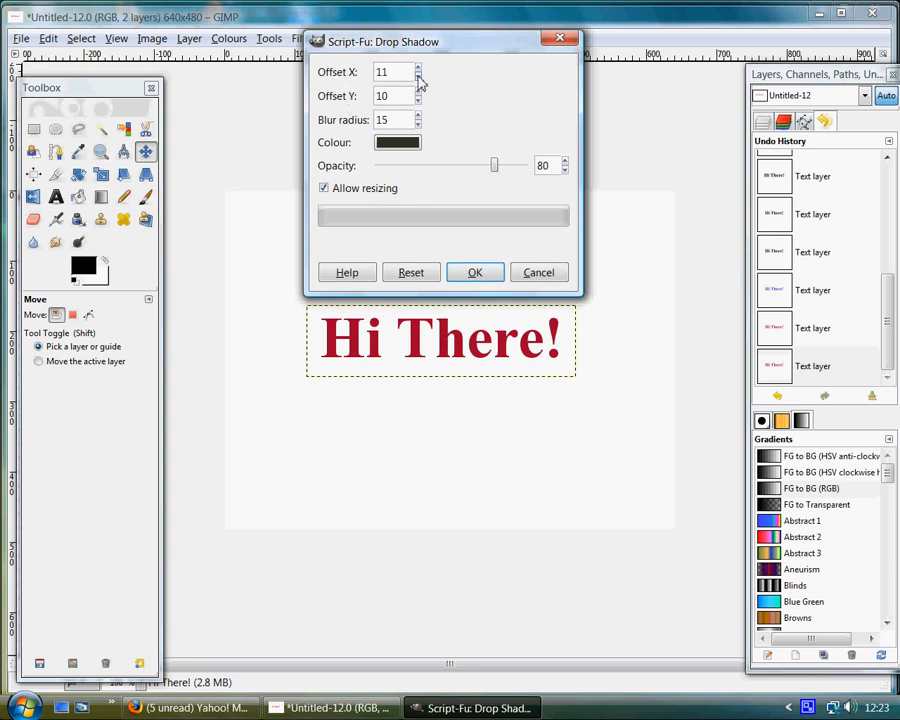
left_click(416, 76)
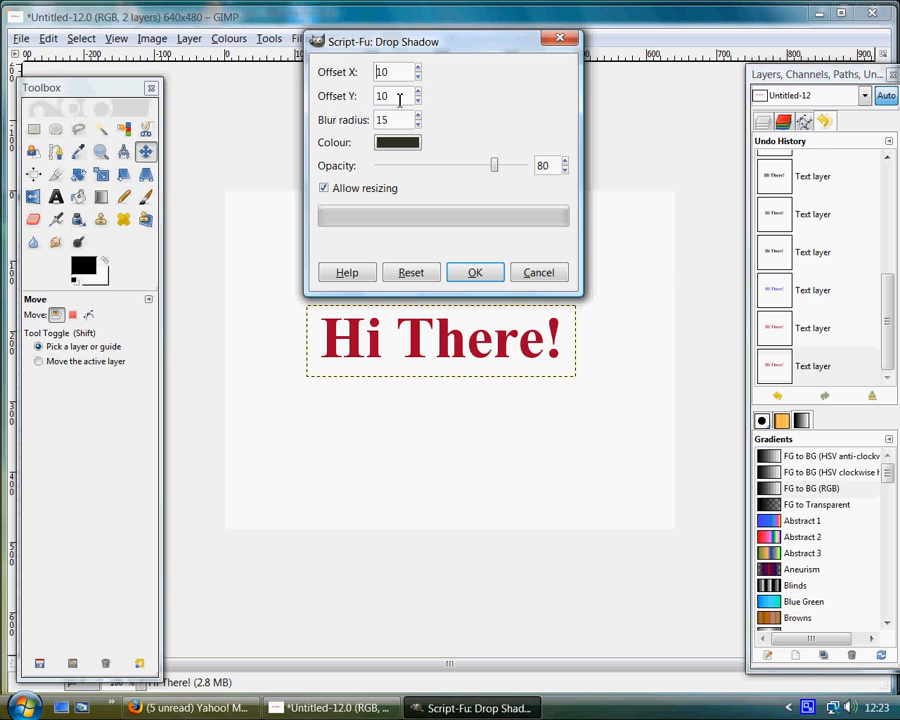
mouse_move(360, 138)
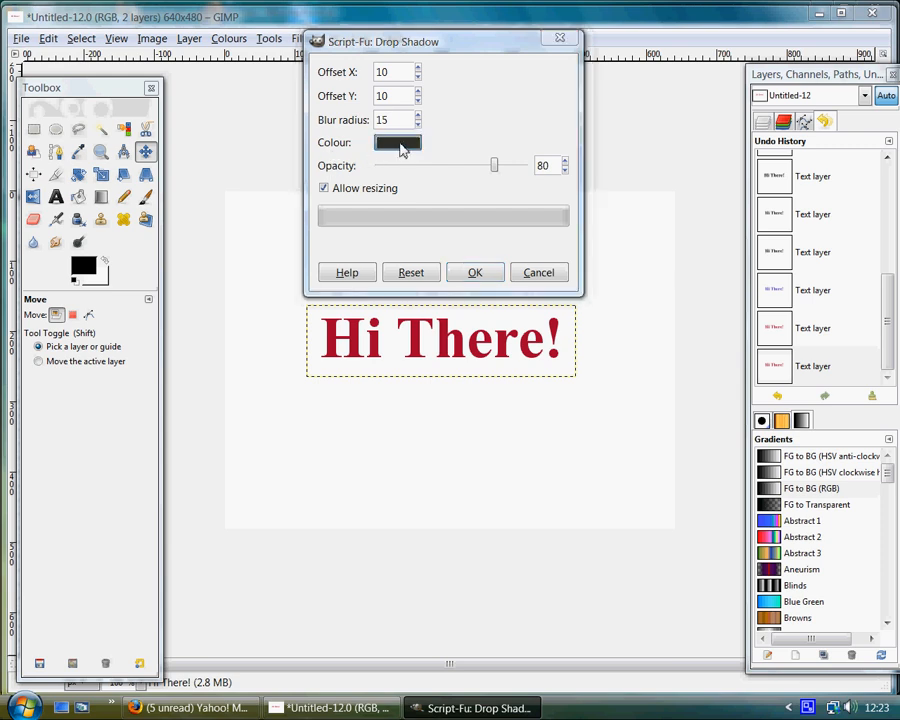
Set the drop shadow colour to dark grey #444337
left_click(396, 142)
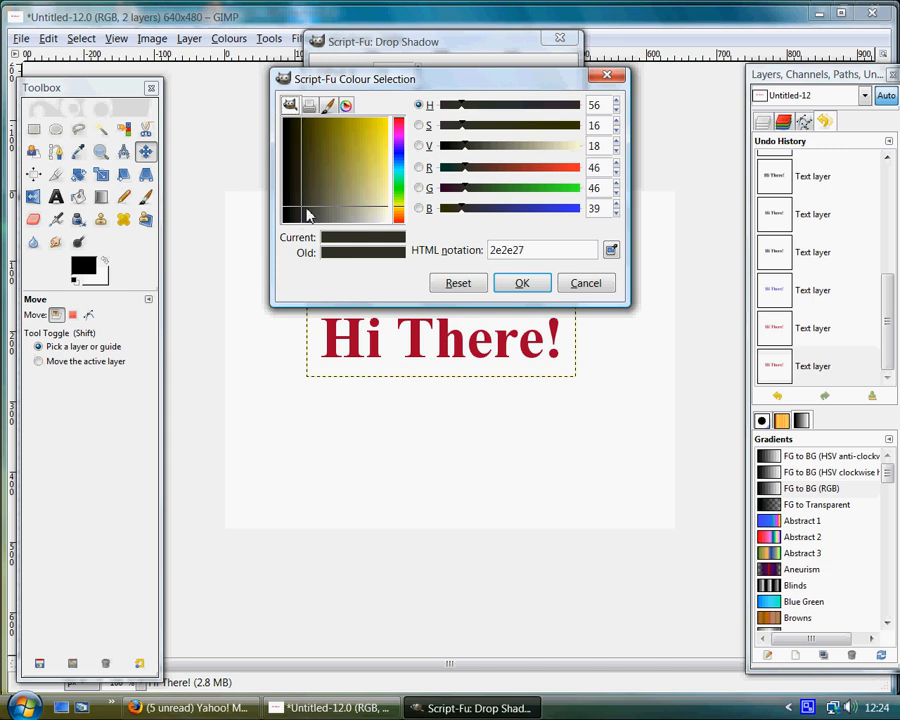
left_click(308, 210)
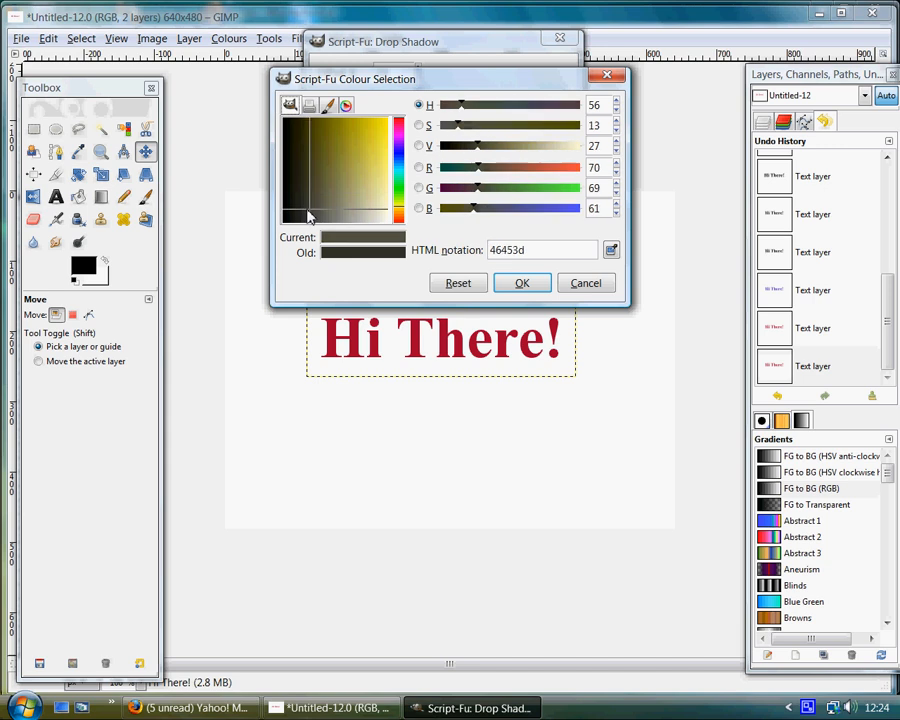
left_click(308, 212)
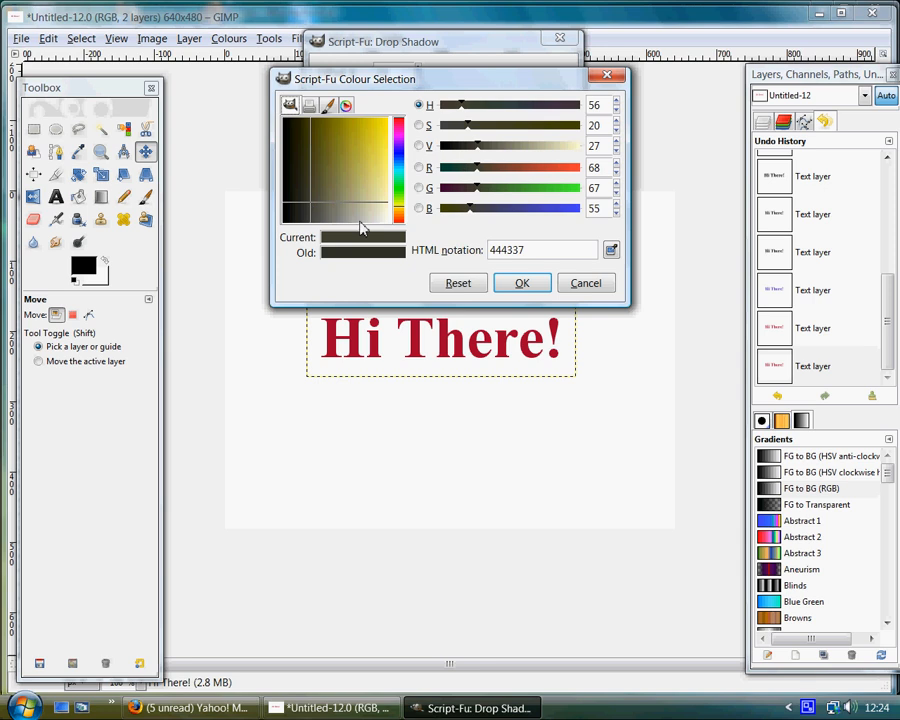
left_click(520, 284)
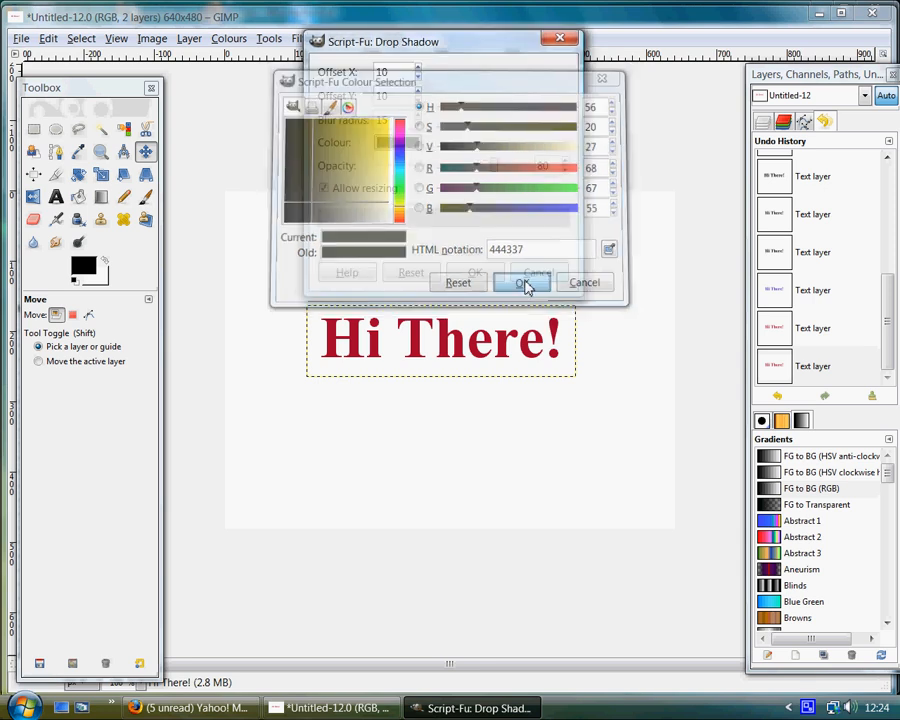
Apply the drop shadow with offset 10,10 and blur 15
left_click(520, 284)
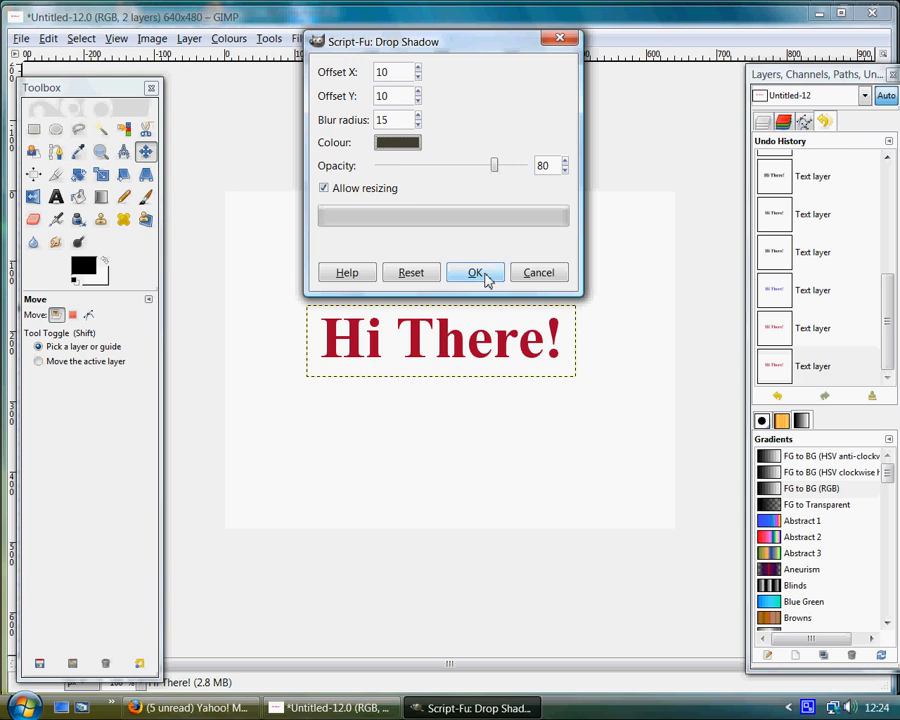
left_click(476, 272)
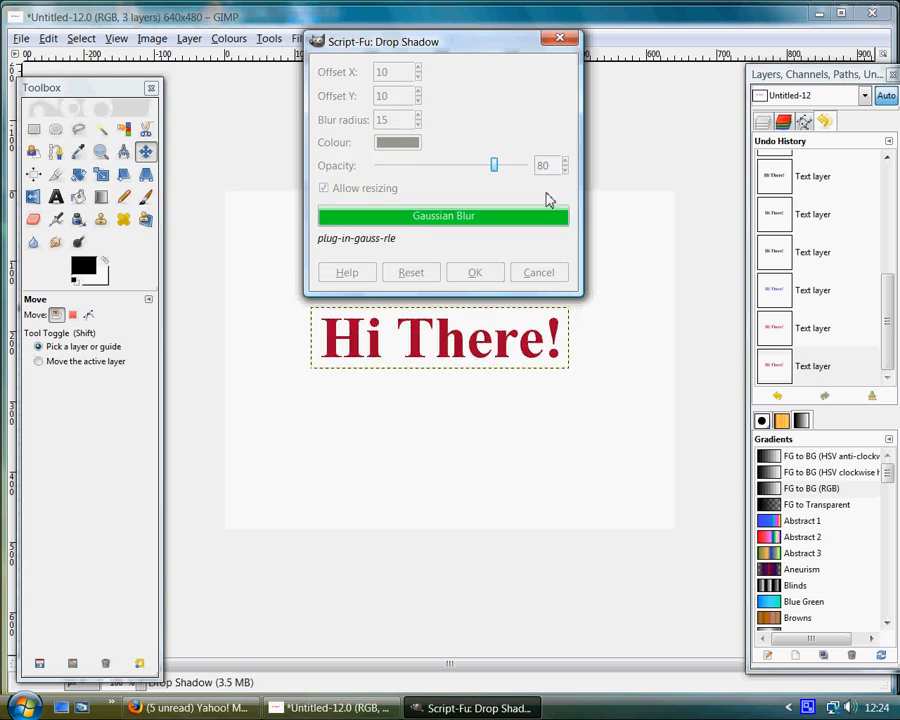
Undo the oversized drop shadow just applied
left_click(476, 272)
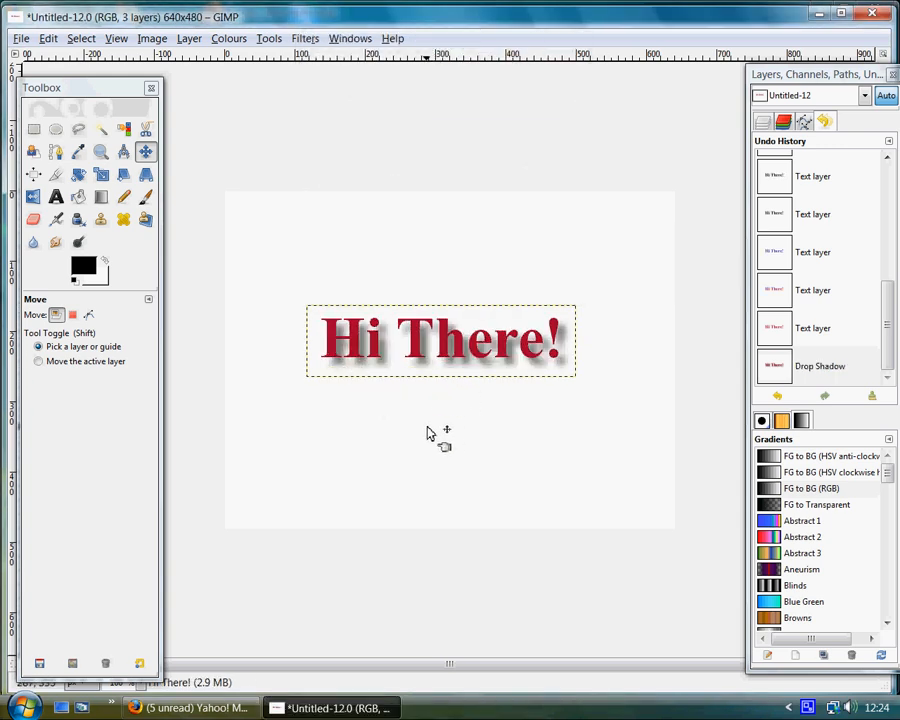
mouse_move(436, 448)
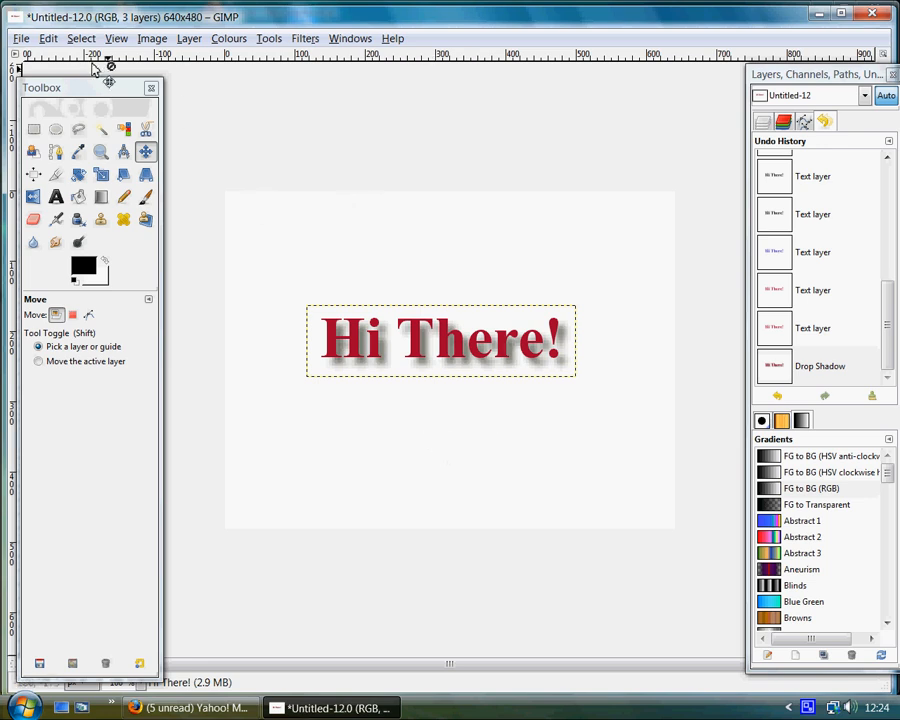
left_click(48, 38)
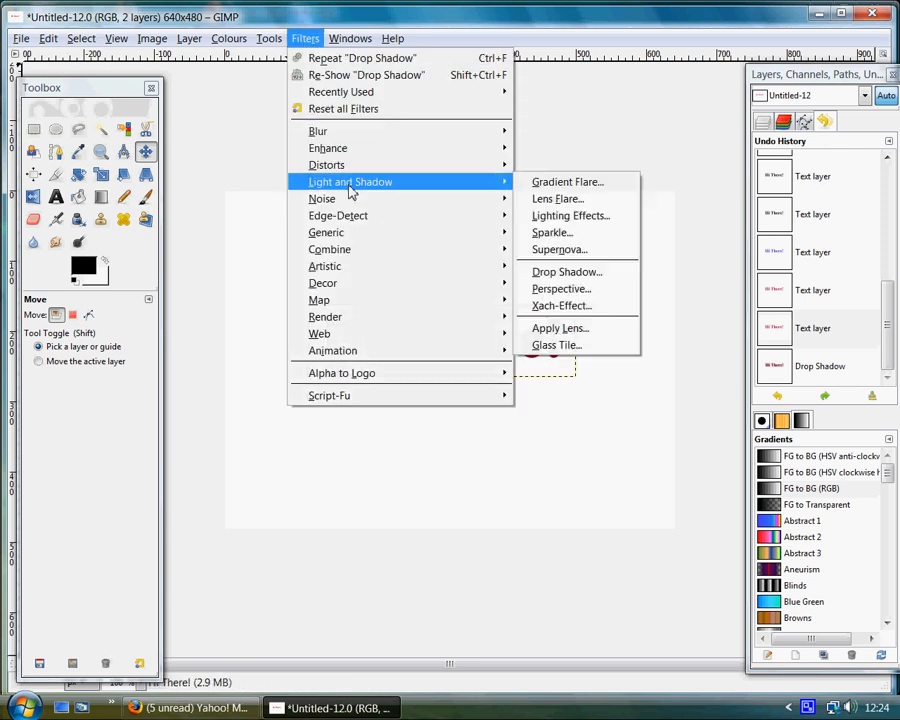
mouse_move(448, 186)
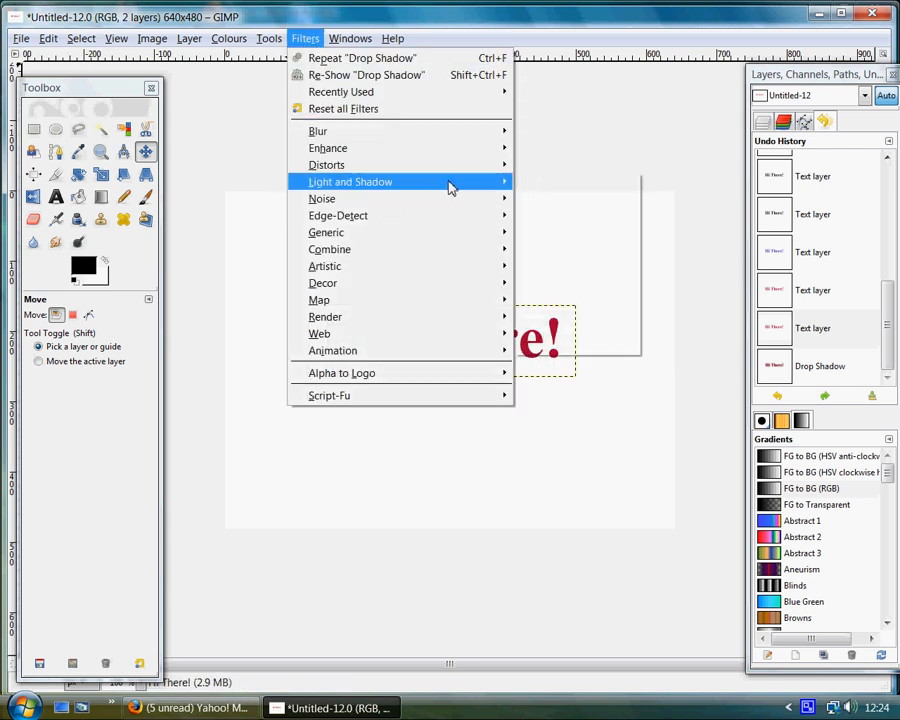
Reopen Drop Shadow and set Offset X and Offset Y to 5
left_click(350, 180)
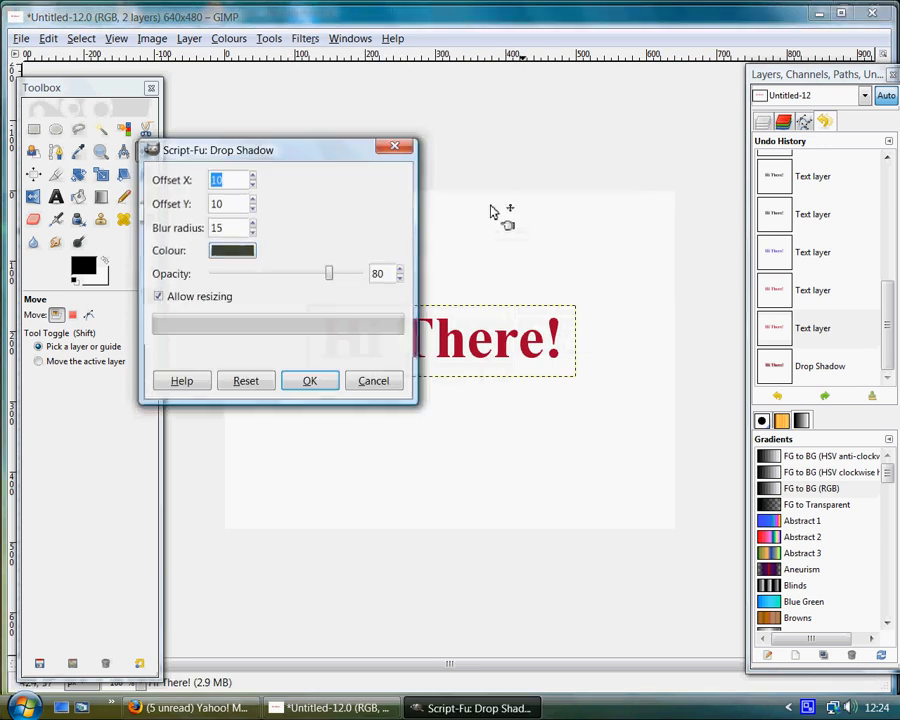
left_click_drag(218, 150, 380, 32)
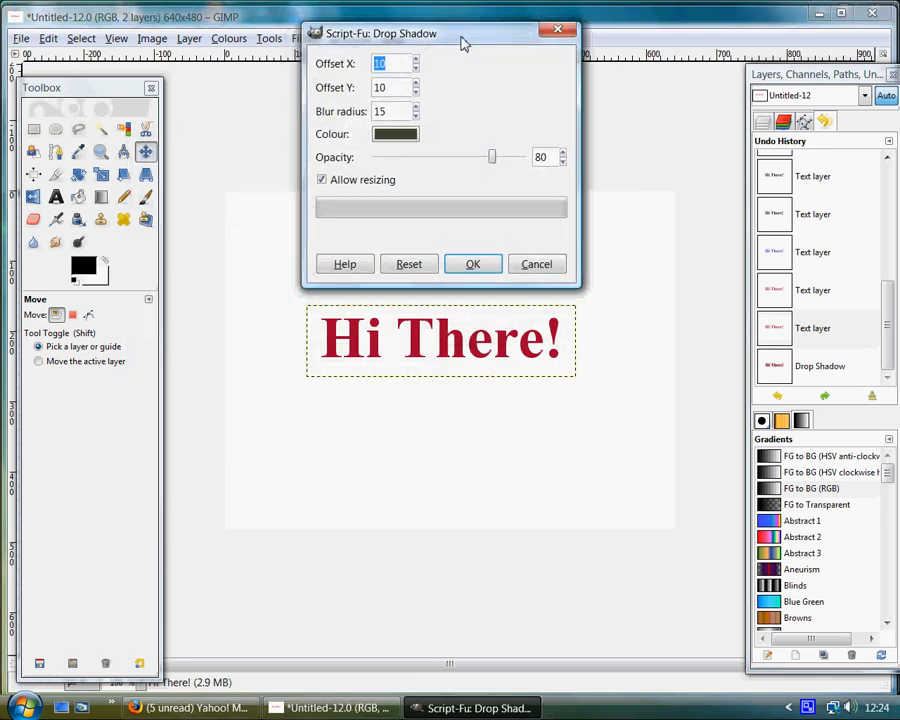
mouse_move(360, 76)
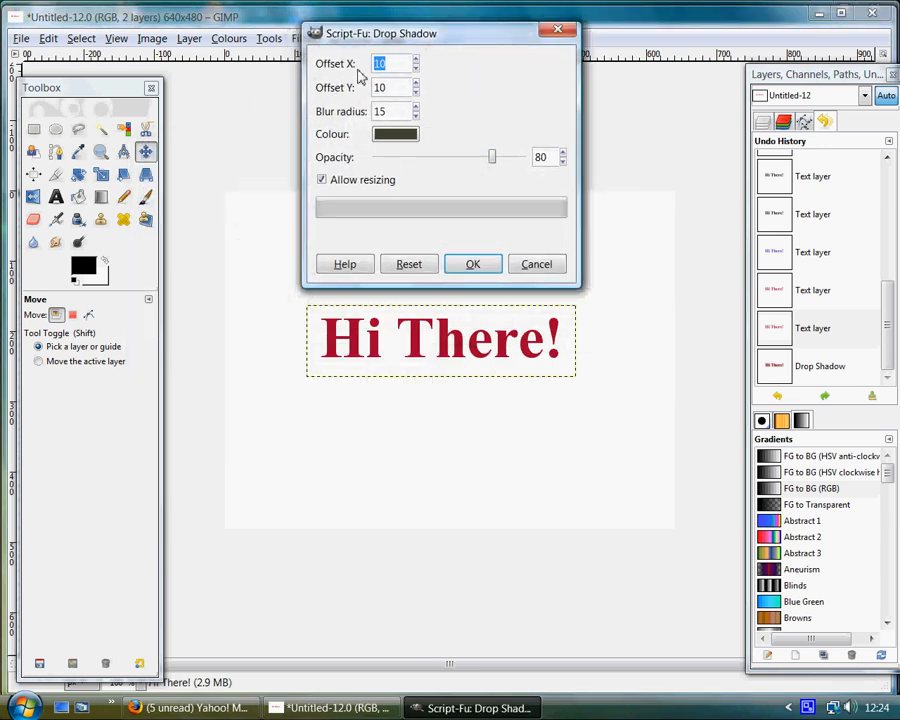
left_click(416, 68)
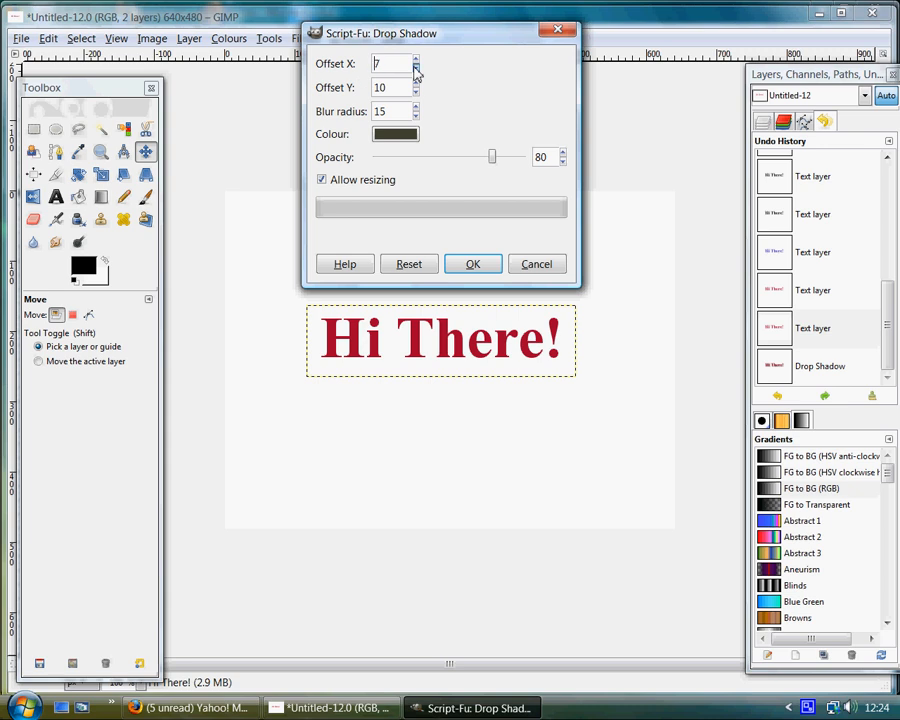
left_click(416, 68)
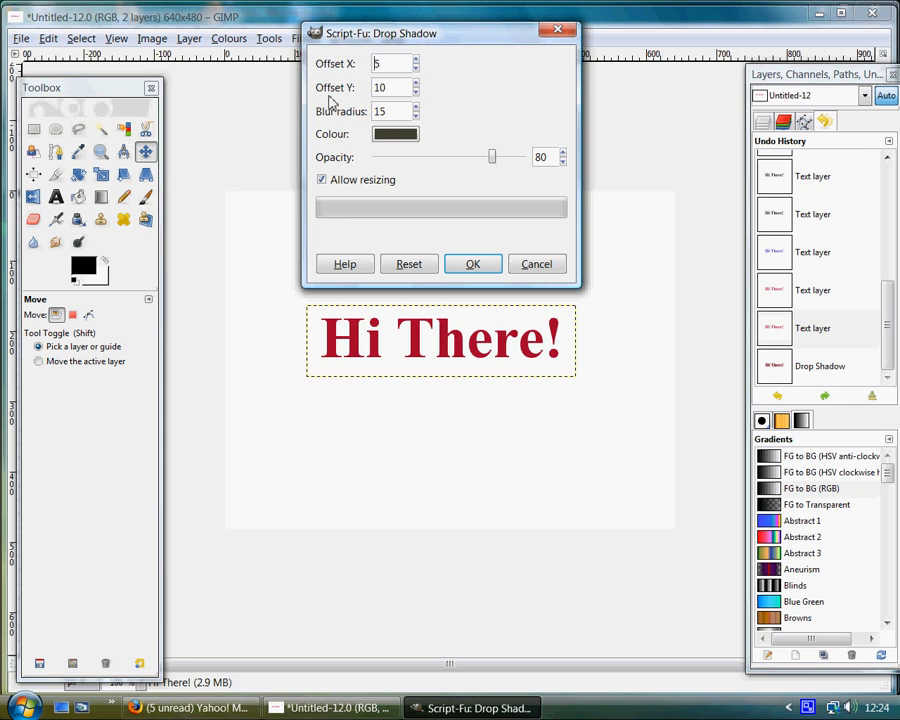
left_click(414, 92)
type("5")
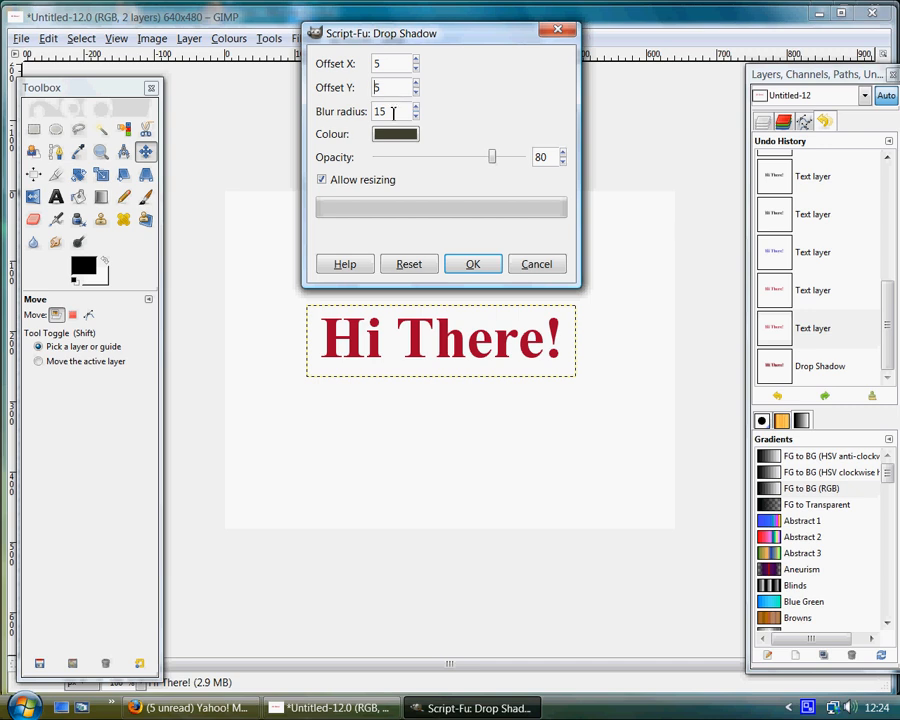
mouse_move(342, 148)
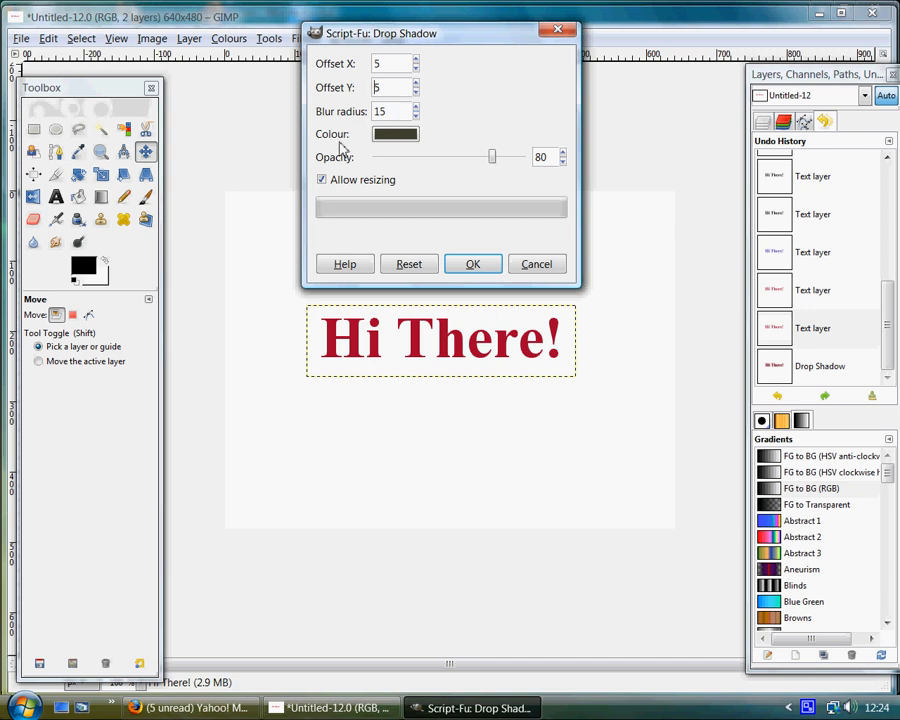
Apply a near-black (#080808) drop shadow offset 5,5 to the 'Hi There!' text
left_click(394, 134)
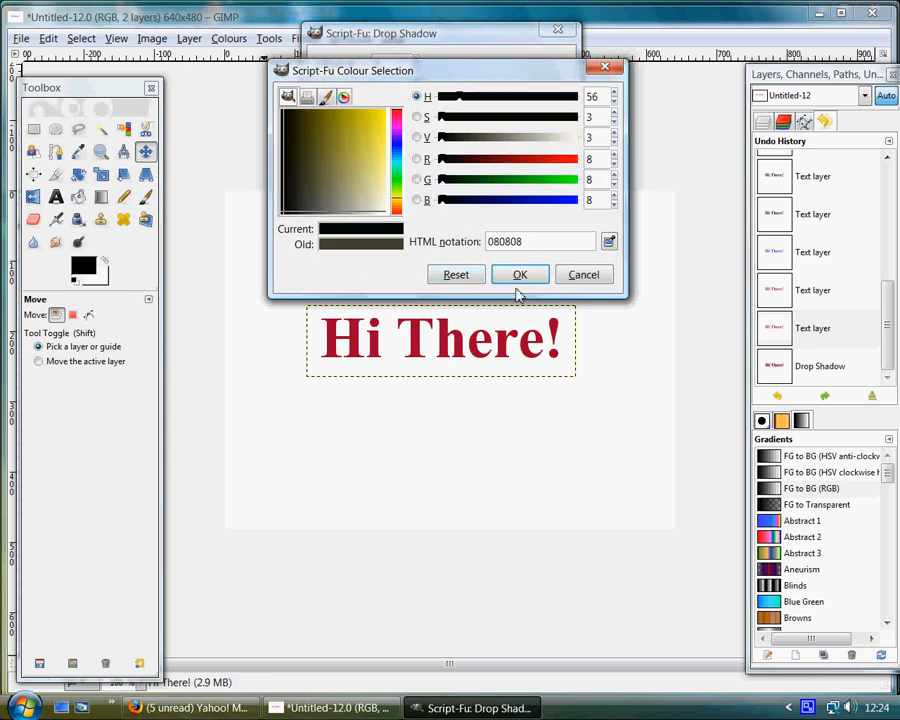
left_click(520, 274)
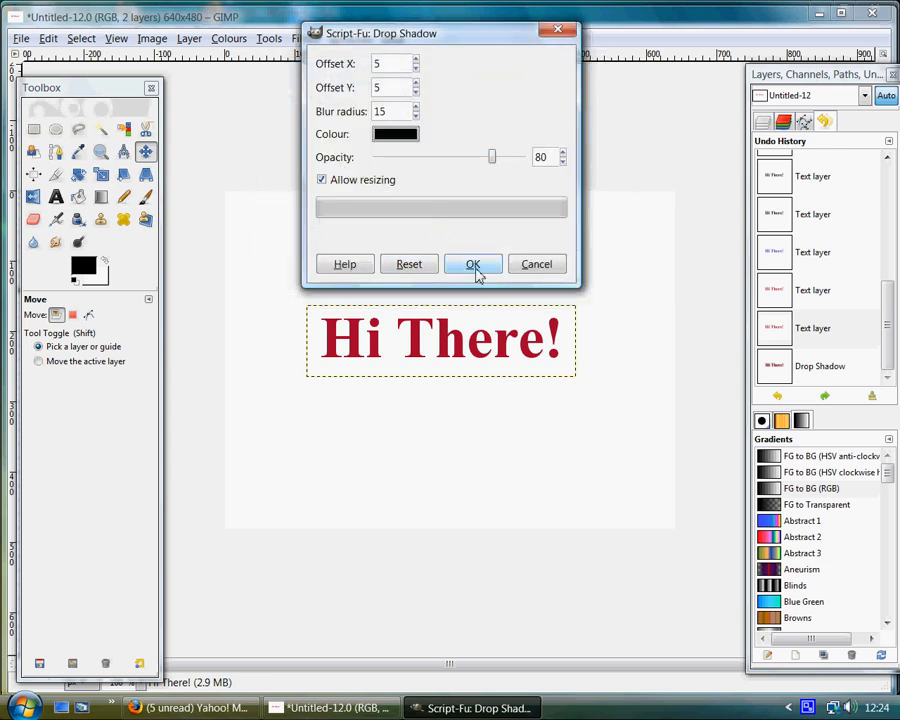
left_click(472, 264)
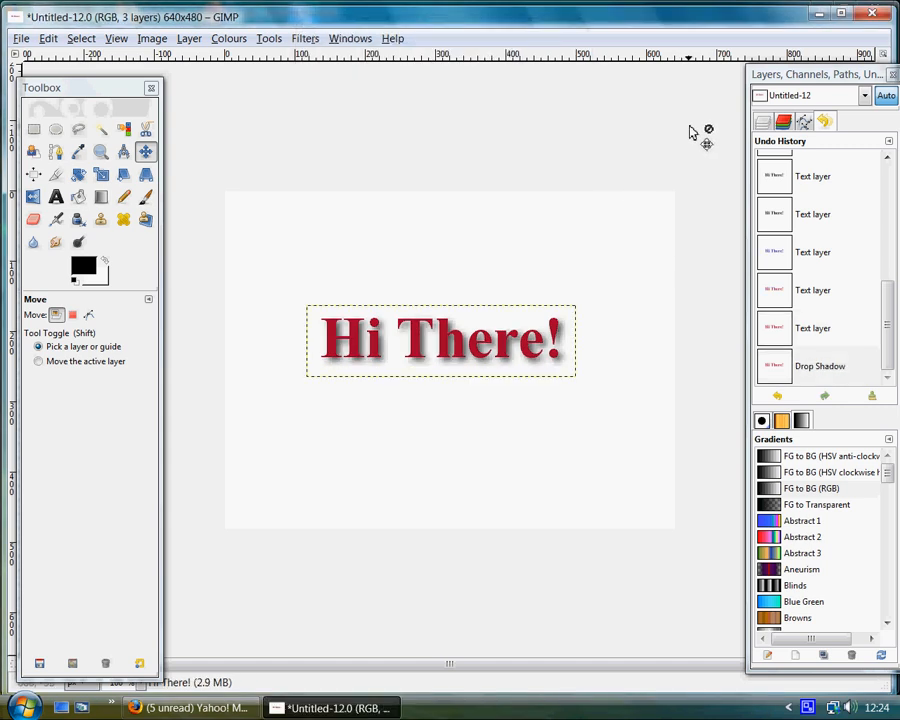
mouse_move(448, 698)
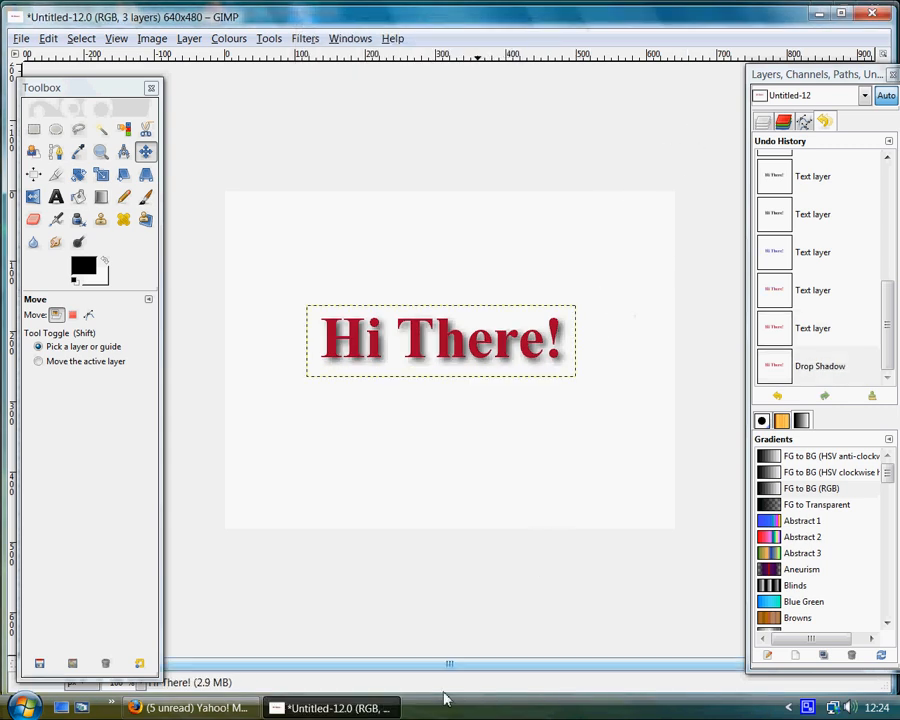